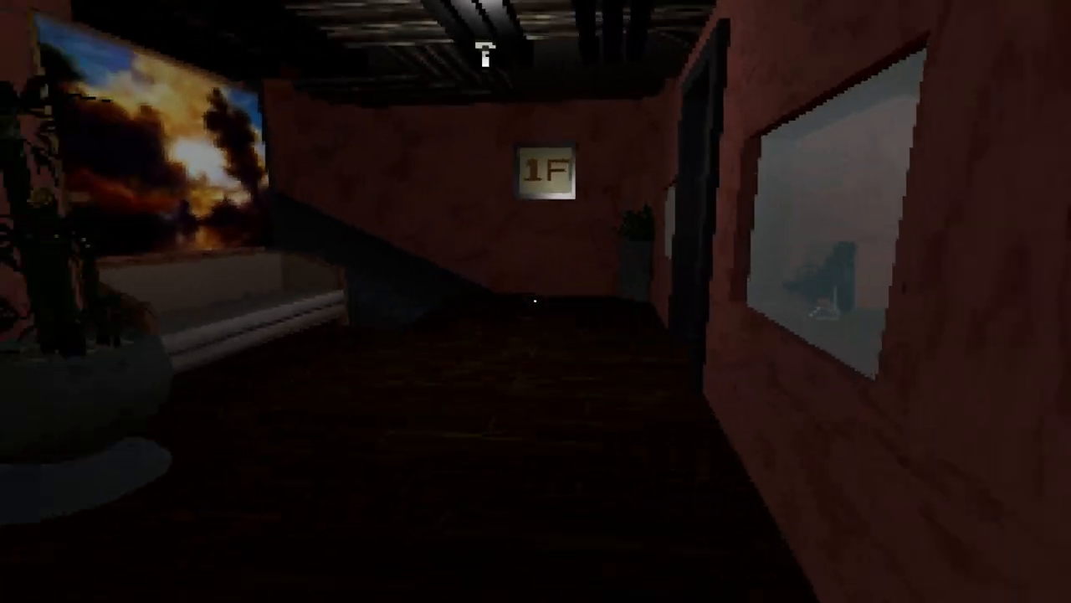
{"action": "mouse_move", "coordinate": [536, 301]}
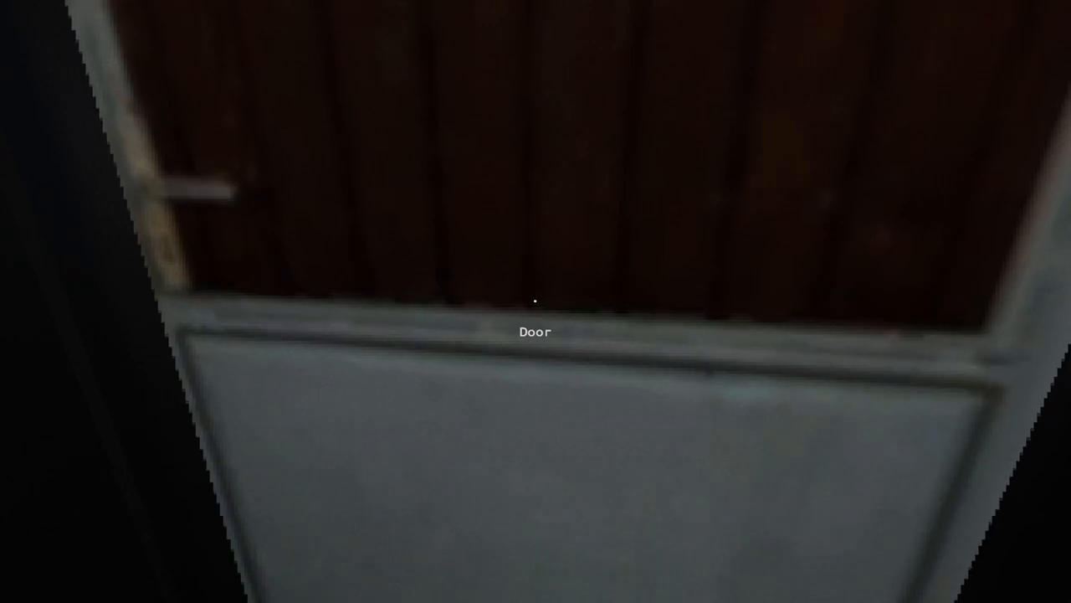
{"action": "mouse_move", "coordinate": [536, 301]}
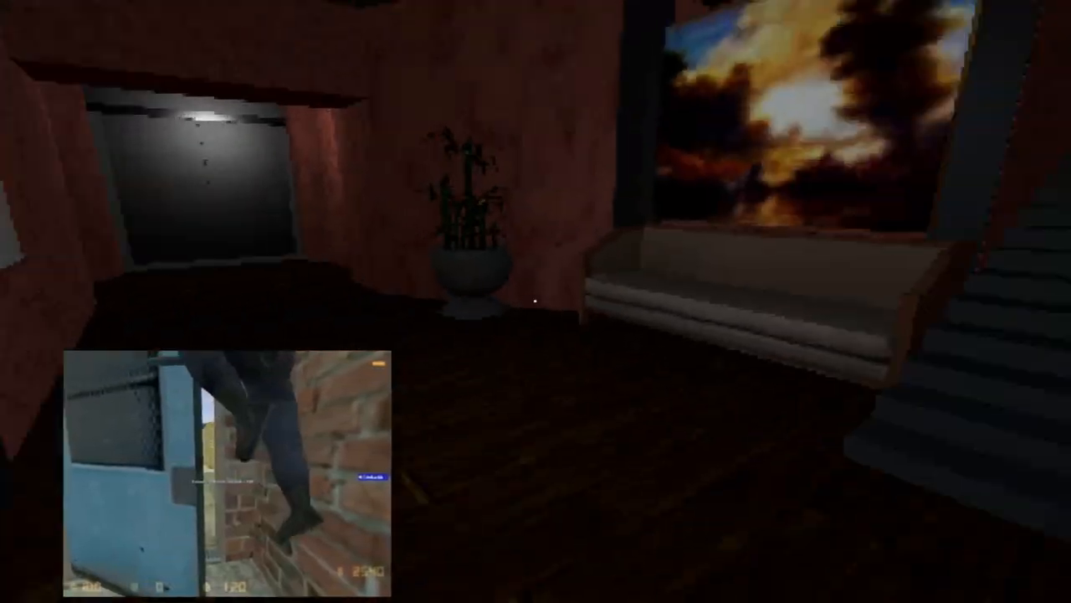
{"action": "mouse_move", "coordinate": [535, 301]}
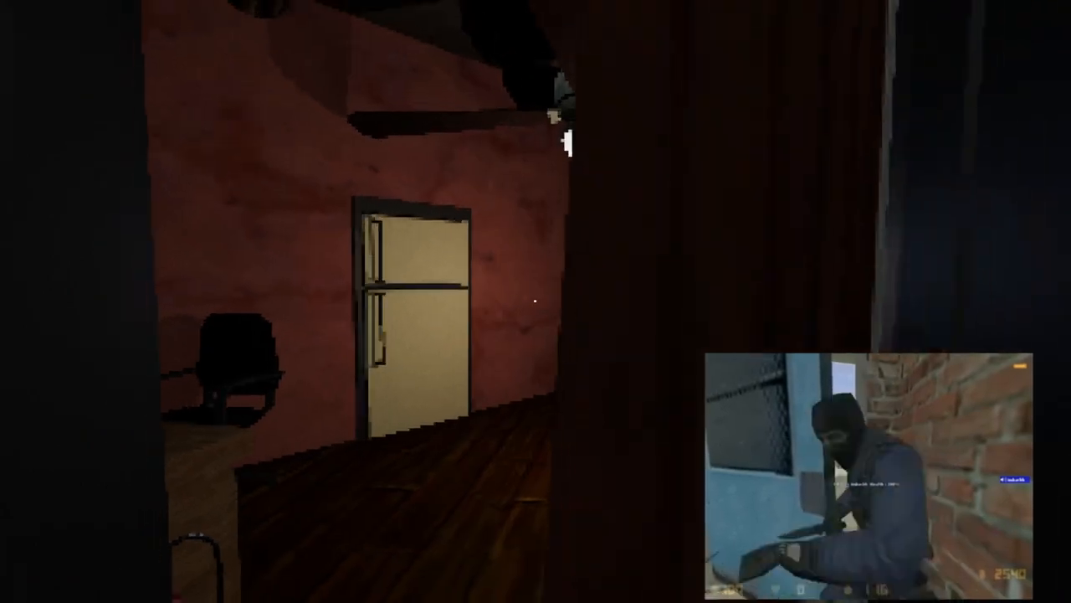
{"action": "mouse_move", "coordinate": [535, 302]}
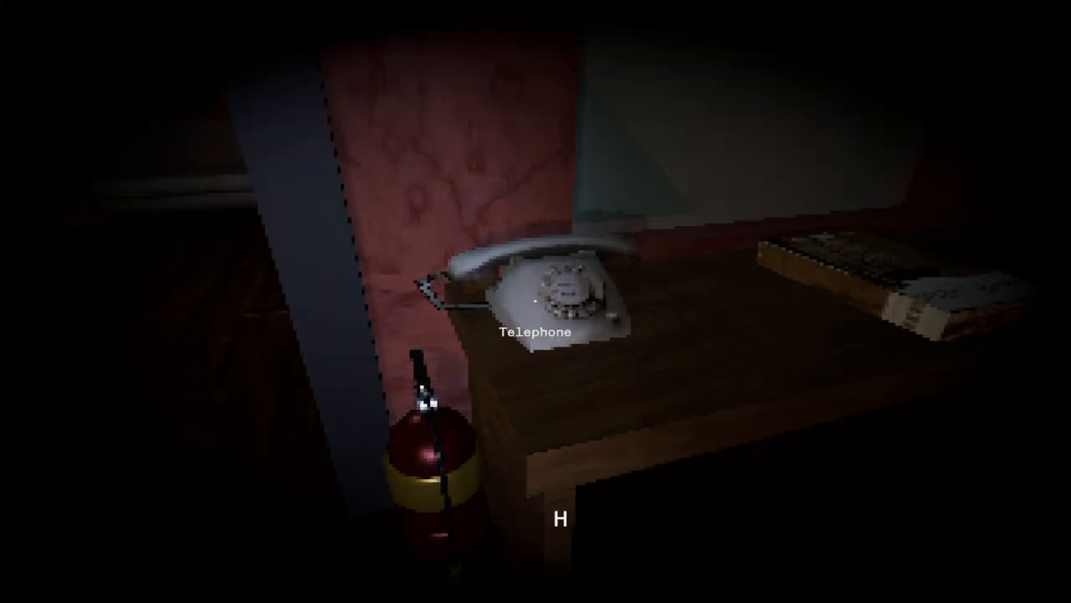
- Answer the telephone on the desk and hear out the caller handing over the night shift
{"action": "left_click", "coordinate": [536, 302]}
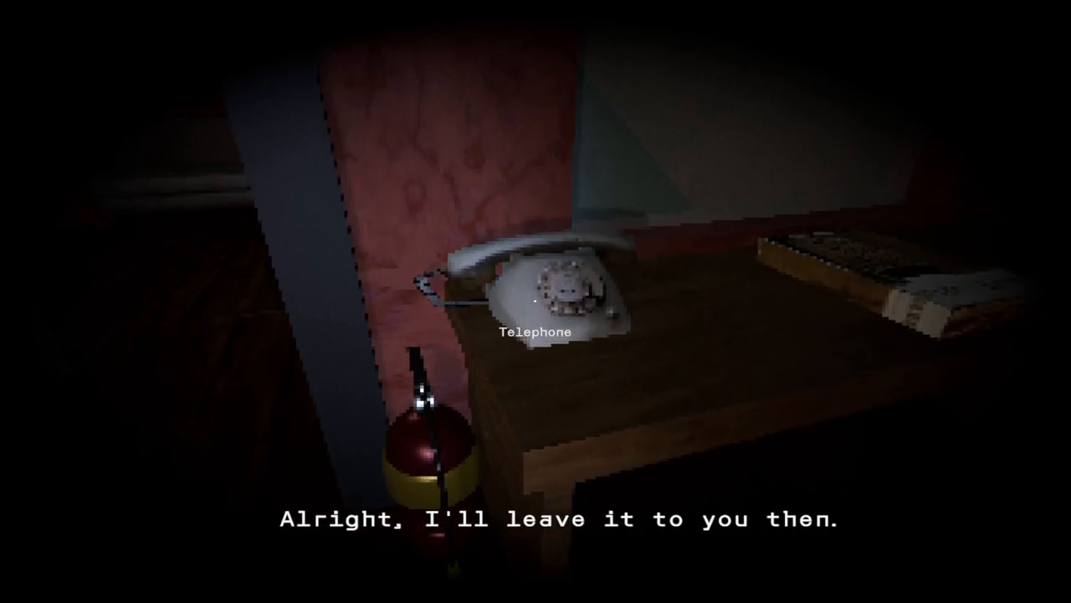
{"action": "mouse_move", "coordinate": [535, 301]}
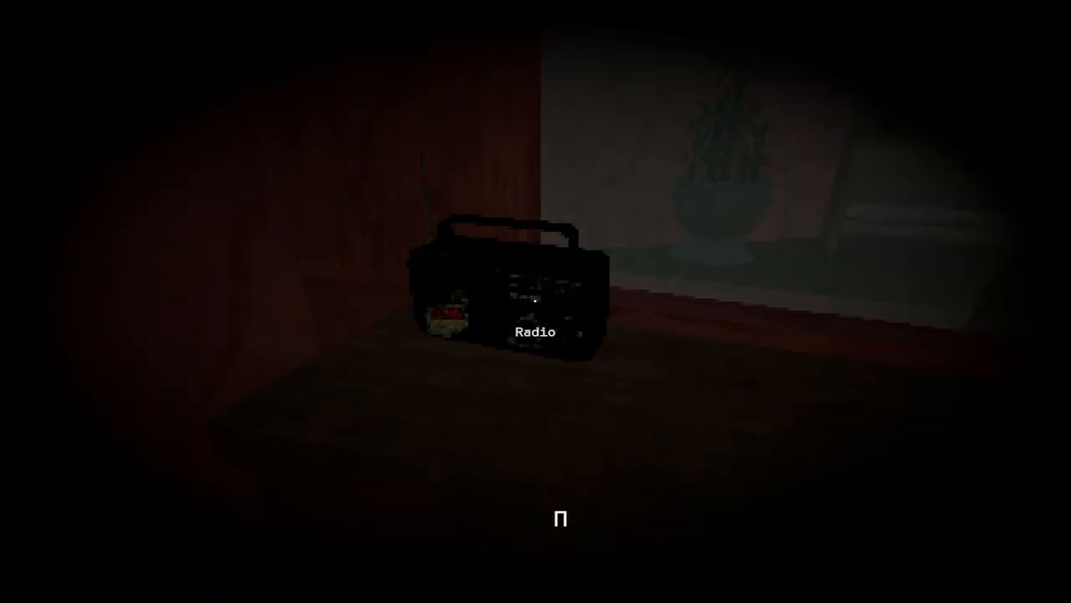
- Examine the radio on the desk beside the telephone
{"action": "left_click", "coordinate": [535, 293]}
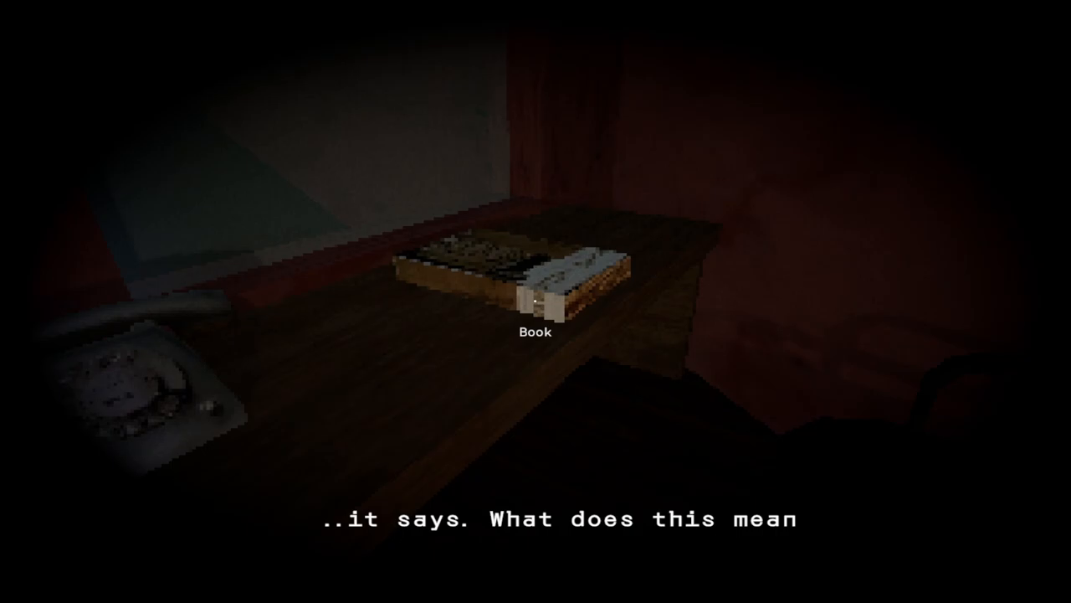
{"action": "mouse_move", "coordinate": [535, 301]}
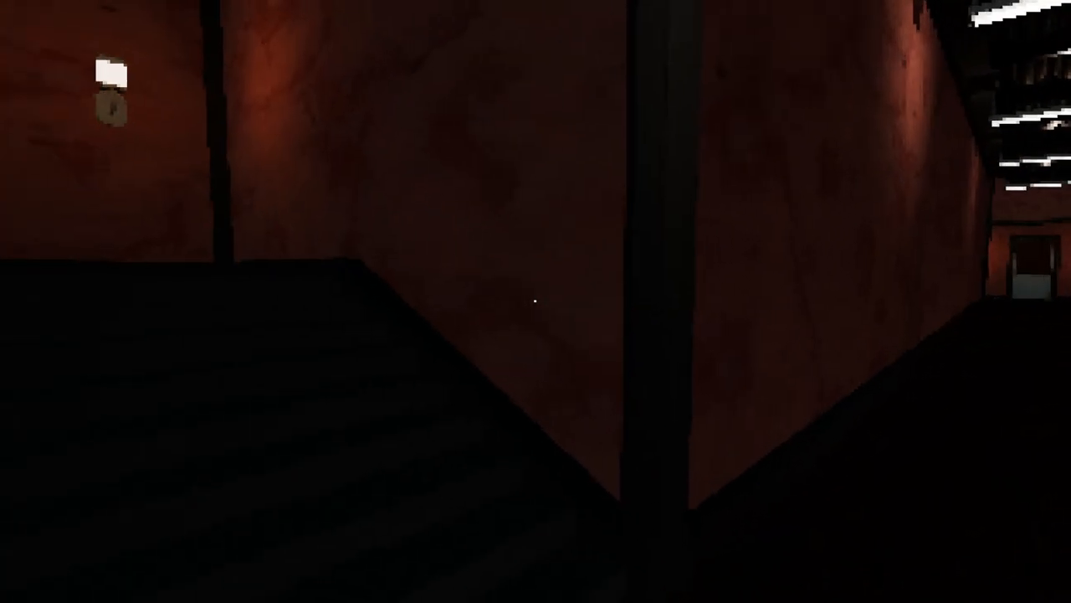
{"action": "mouse_move", "coordinate": [535, 301]}
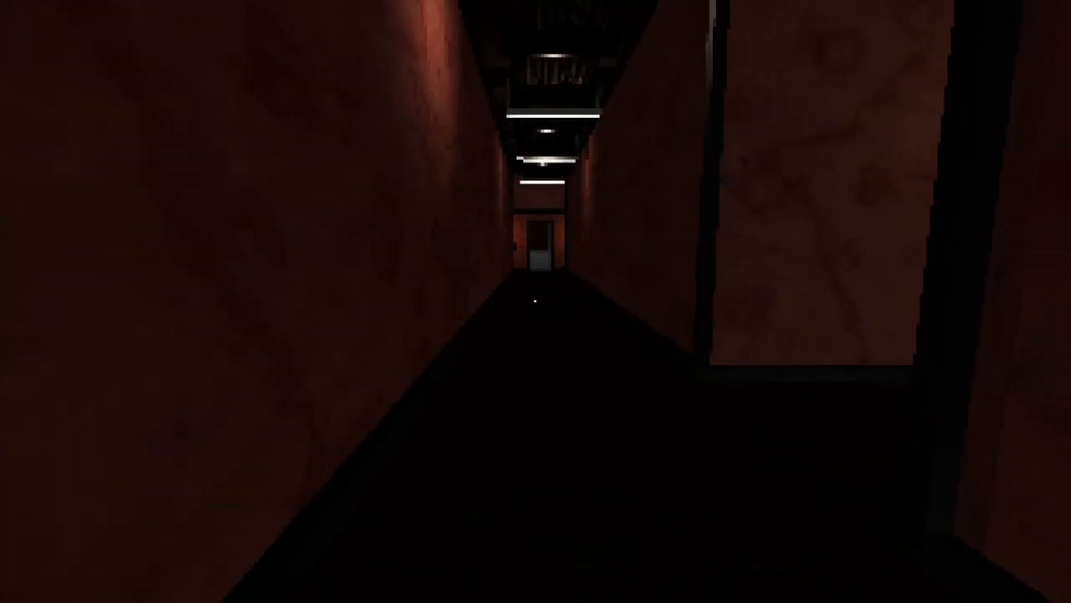
- Walk the long dark corridor and the guest hallway into the dimly lit room with the ceiling fan
{"action": "key", "text": "w"}
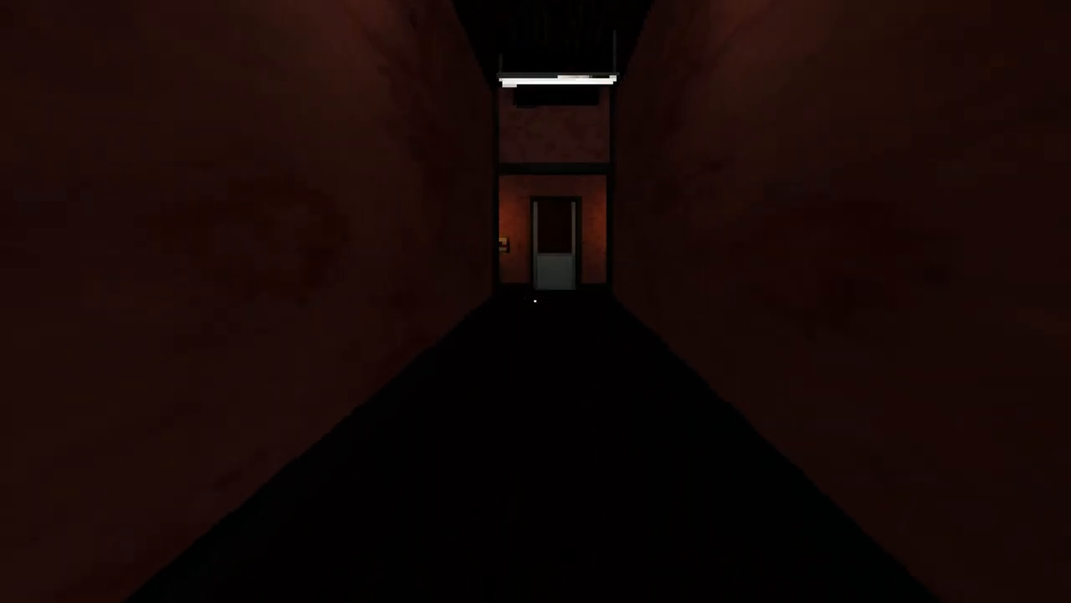
{"action": "key", "text": "w"}
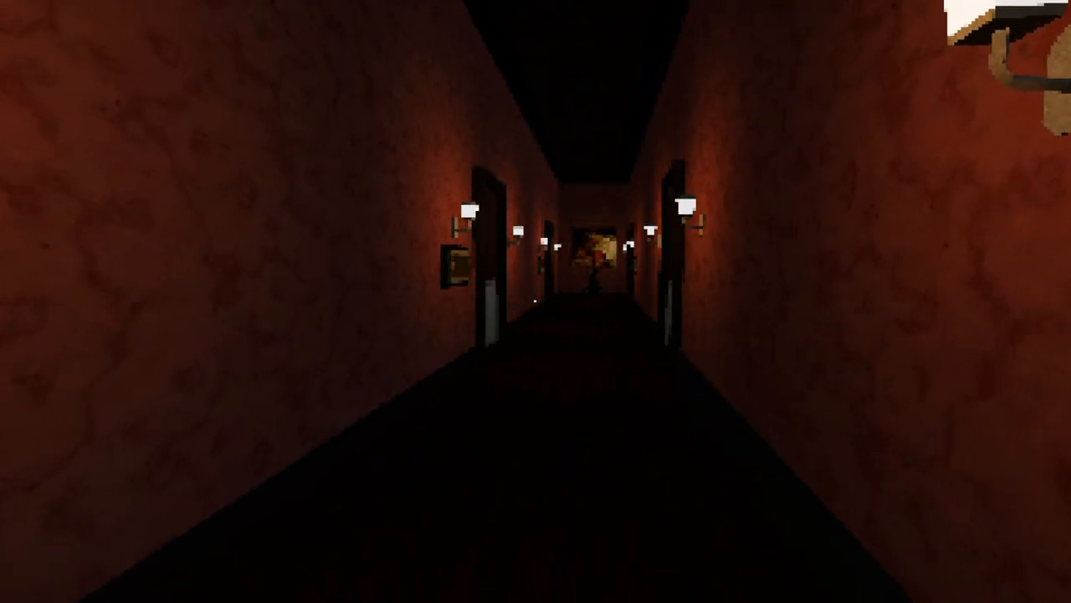
{"action": "key", "text": "W"}
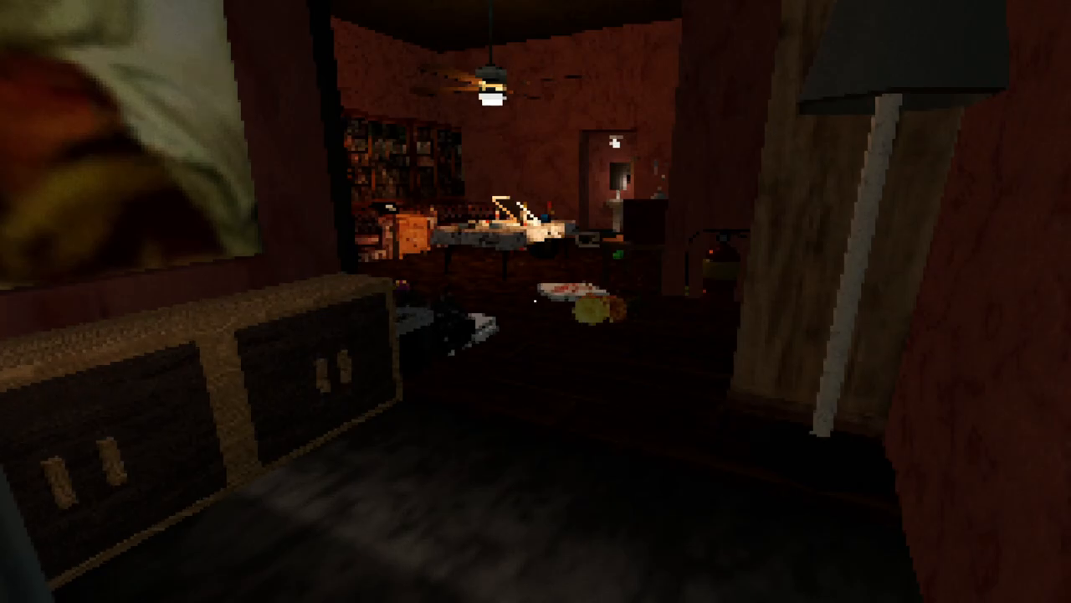
{"action": "mouse_move", "coordinate": [536, 302]}
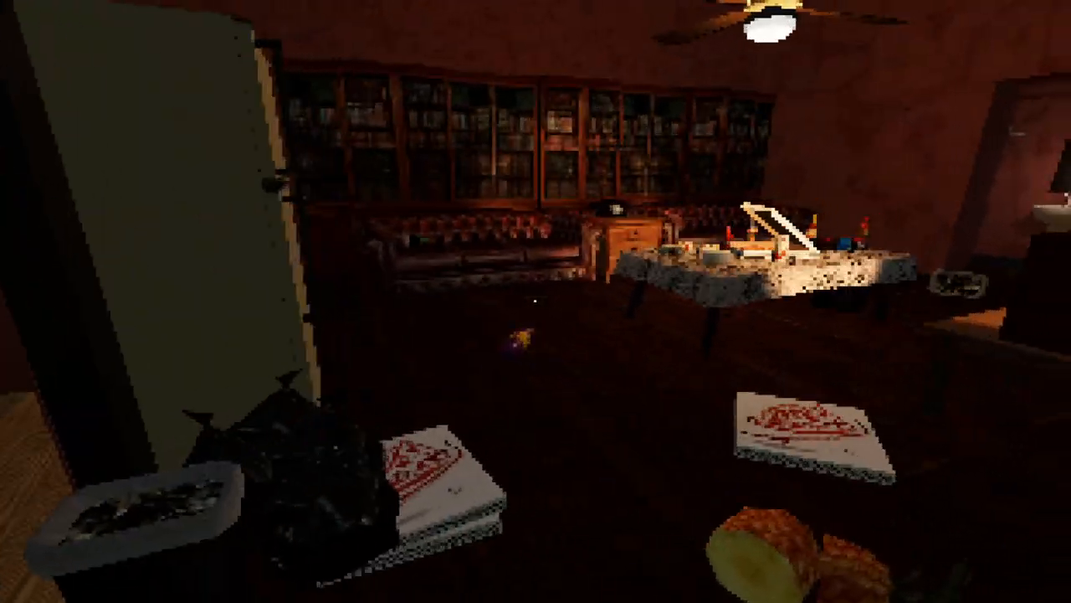
{"action": "mouse_move", "coordinate": [535, 301]}
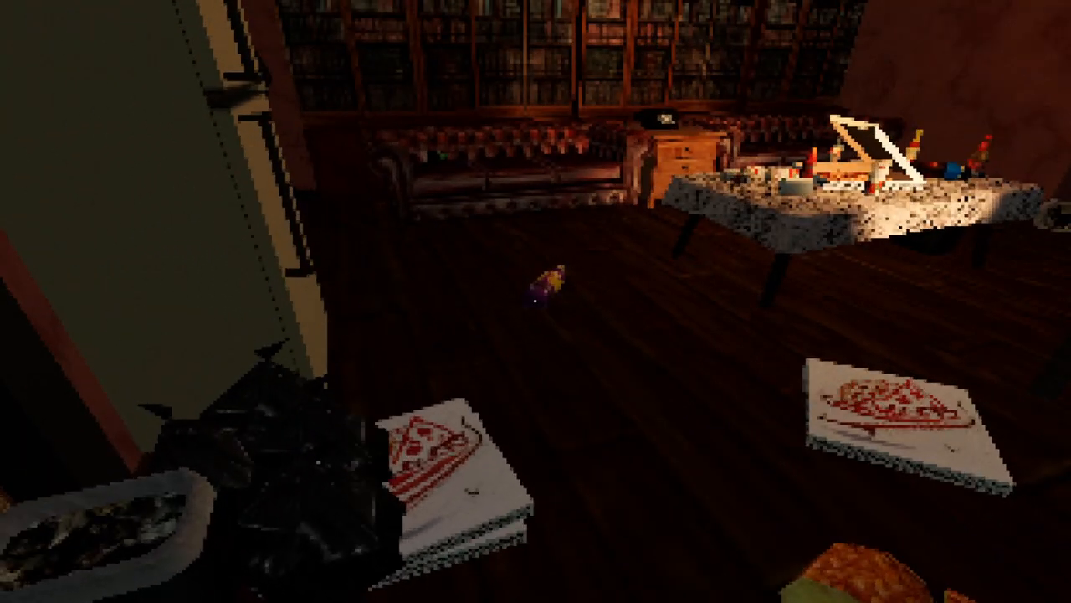
{"action": "mouse_move", "coordinate": [536, 301]}
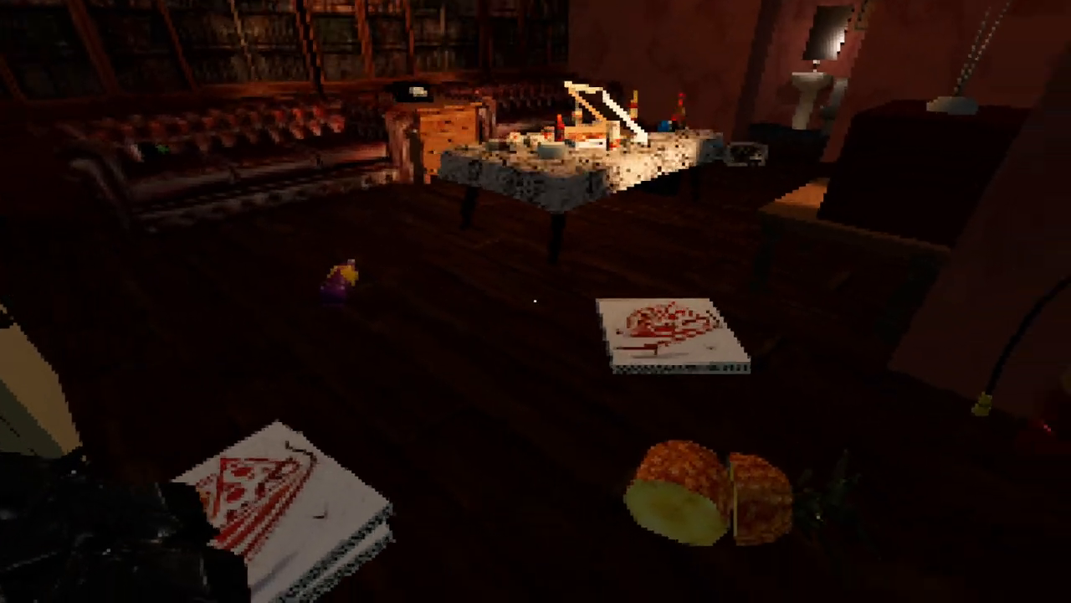
{"action": "mouse_move", "coordinate": [536, 302]}
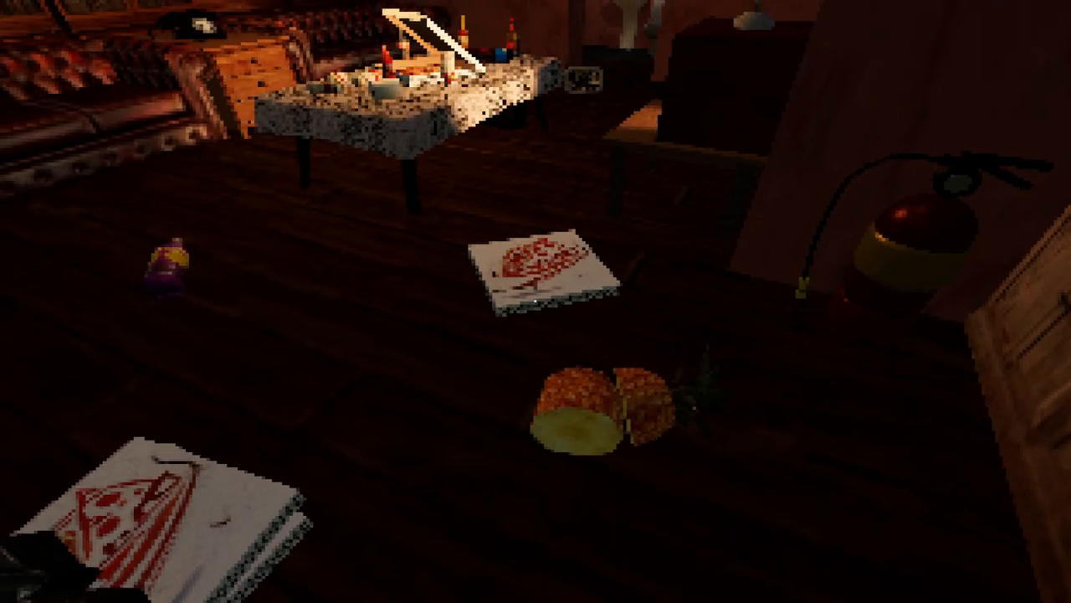
{"action": "mouse_move", "coordinate": [536, 301]}
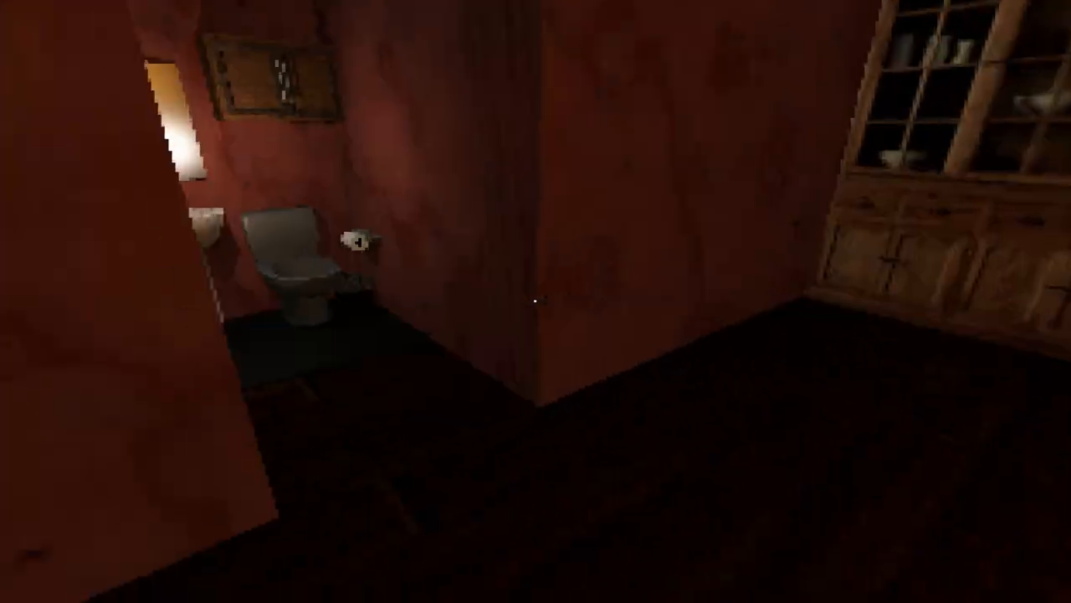
{"action": "mouse_move", "coordinate": [536, 301]}
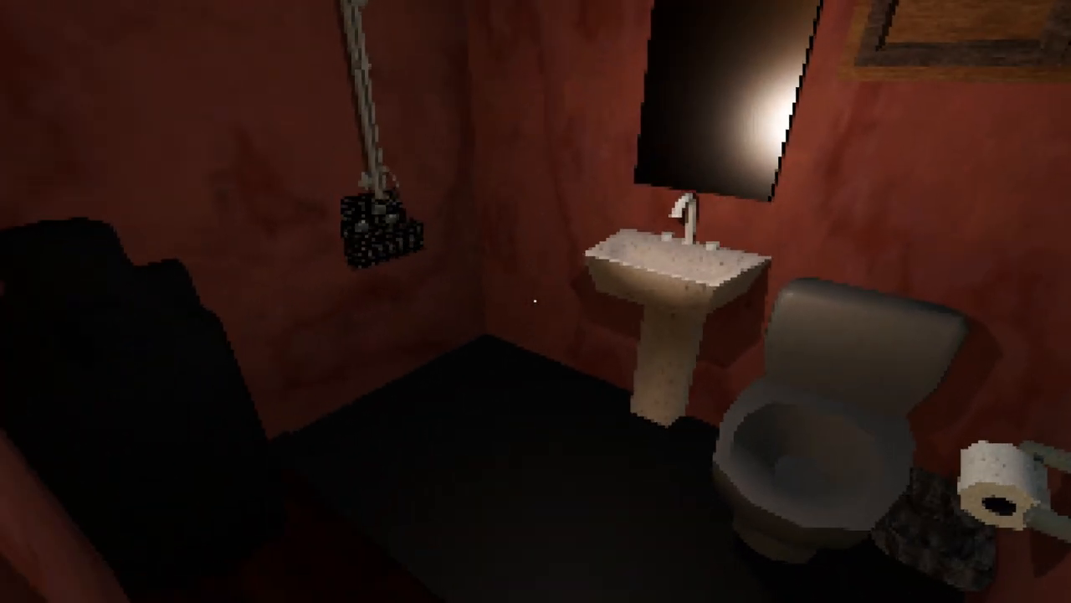
{"action": "mouse_move", "coordinate": [536, 301]}
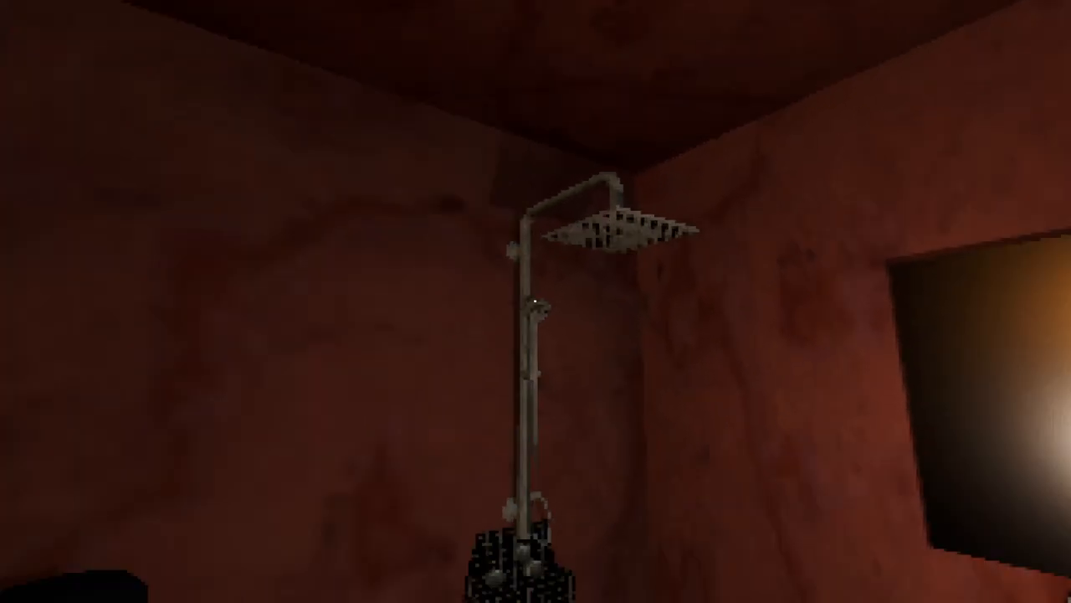
{"action": "mouse_move", "coordinate": [536, 301]}
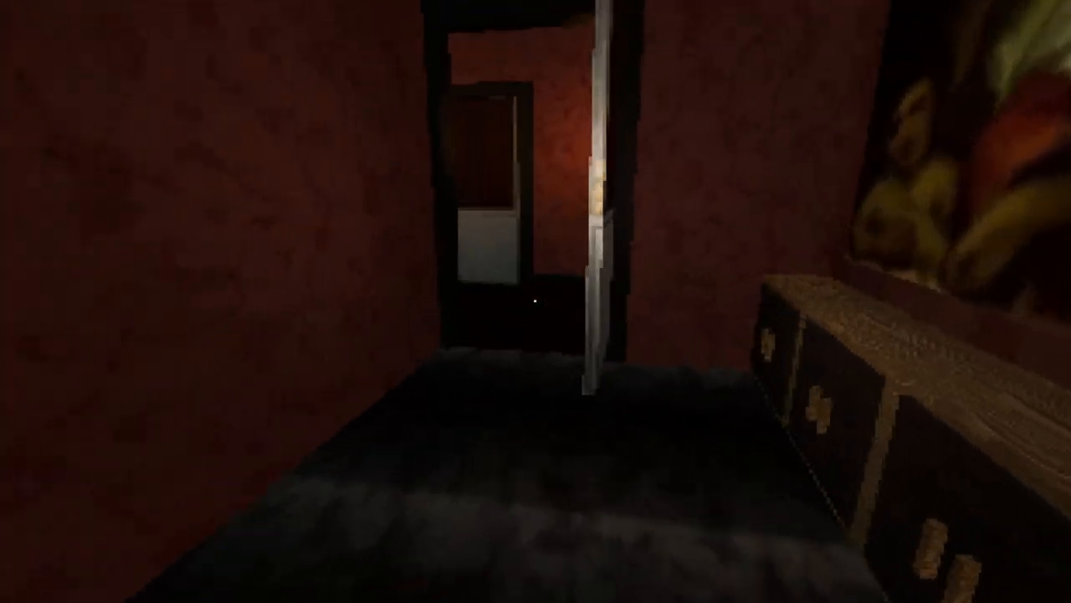
{"action": "mouse_move", "coordinate": [535, 301]}
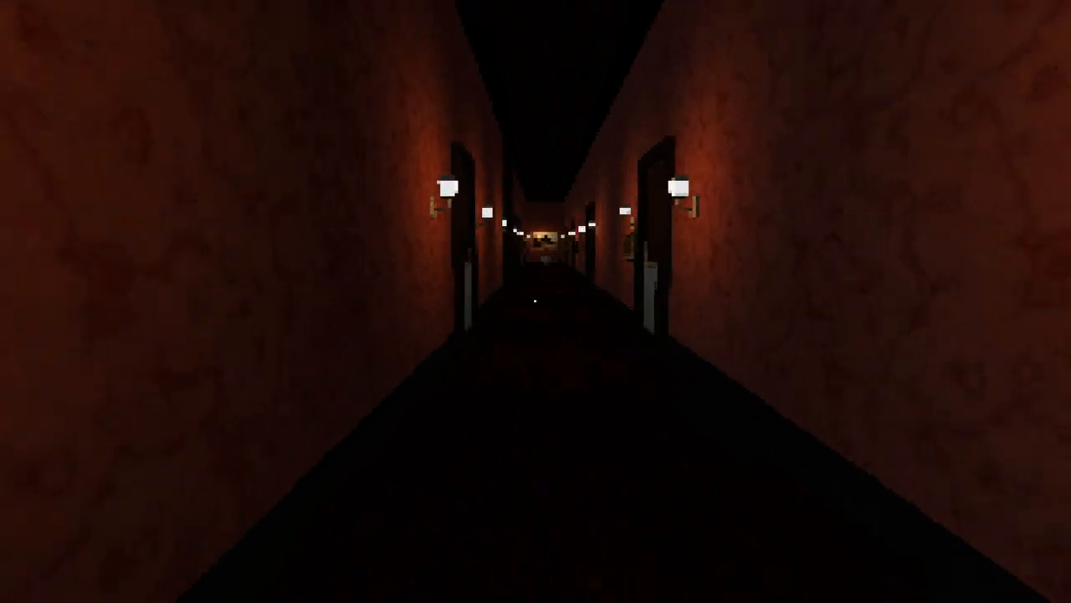
- Walk the lamp-lit guest hallway and the dark corridors back to the room with the fridge and static TV
{"action": "key", "text": "w"}
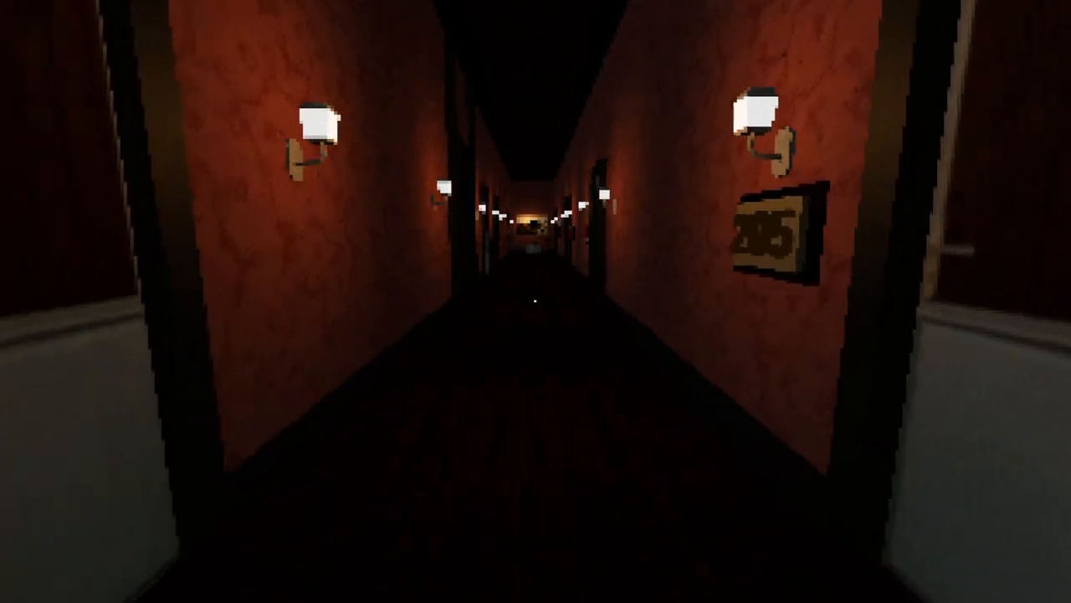
{"action": "key", "text": "w"}
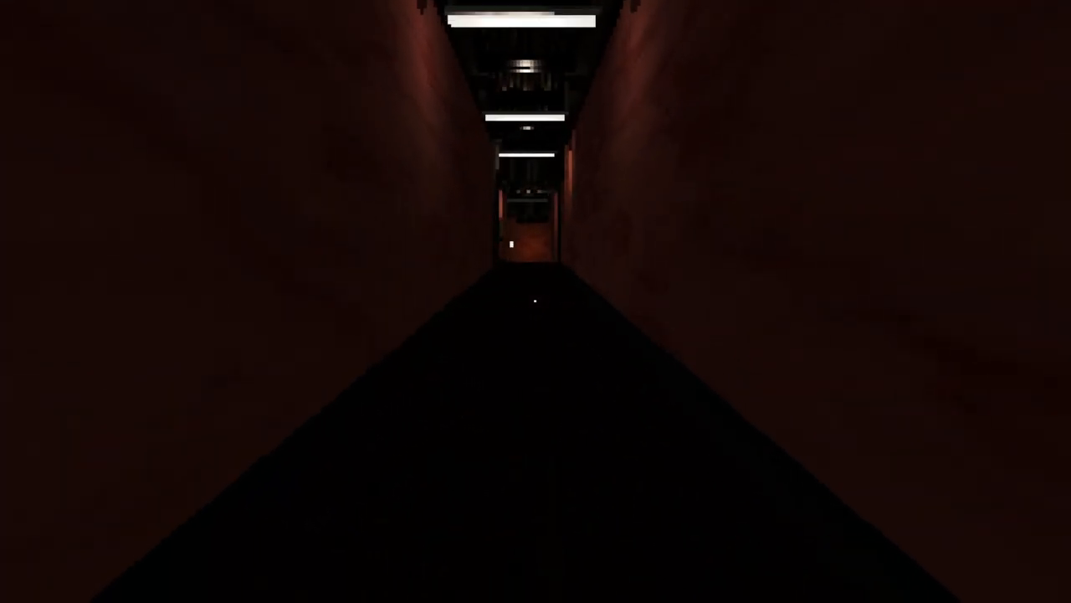
{"action": "key", "text": "w"}
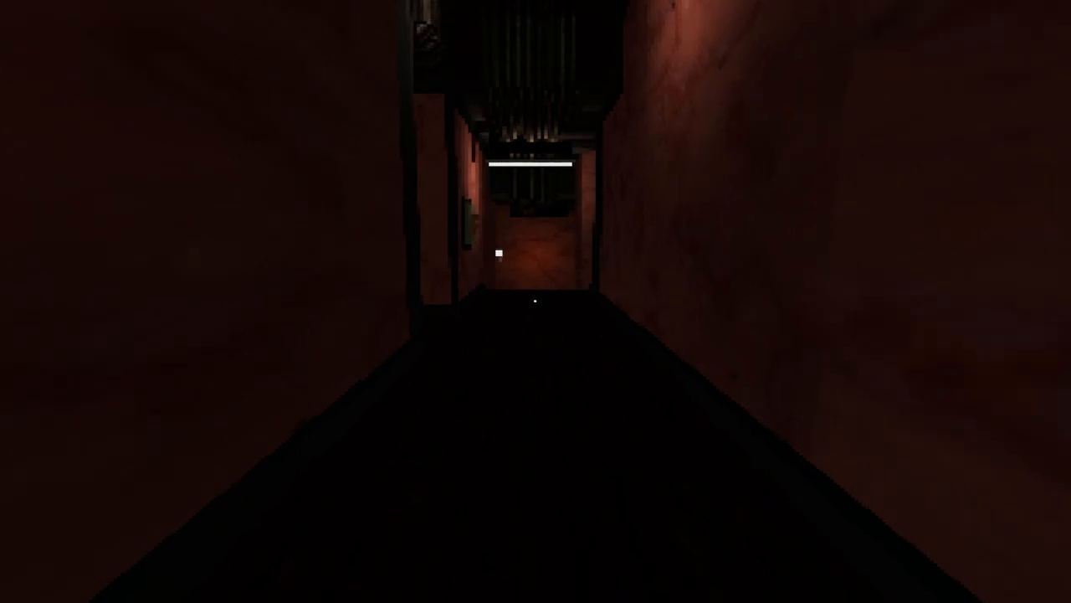
{"action": "key", "text": "W"}
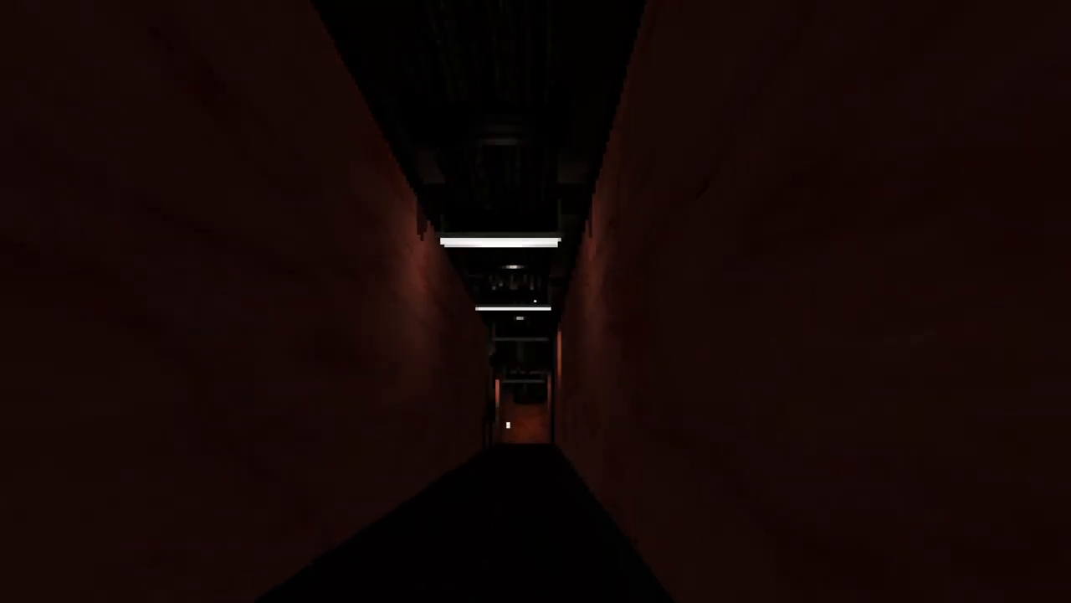
{"action": "key", "text": "w"}
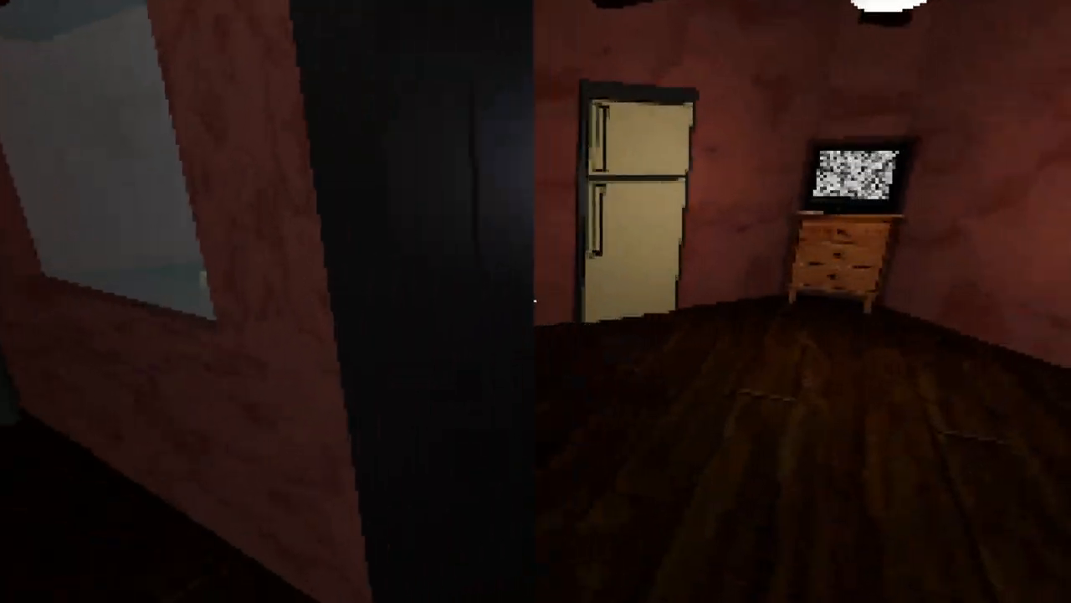
{"action": "mouse_move", "coordinate": [536, 302]}
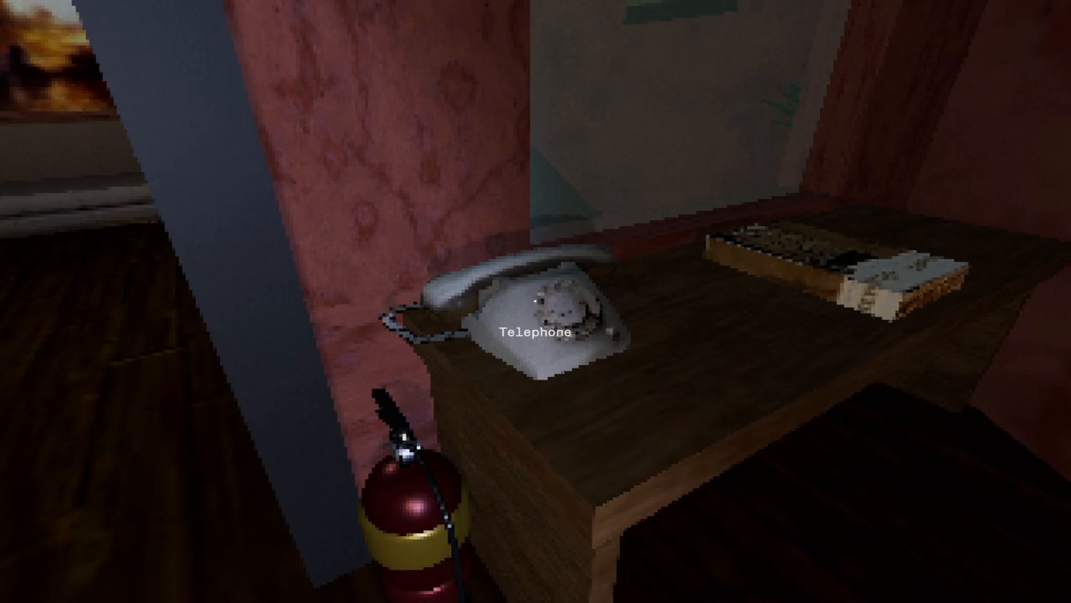
- Pick up the telephone on the front desk again
{"action": "left_click", "coordinate": [544, 327]}
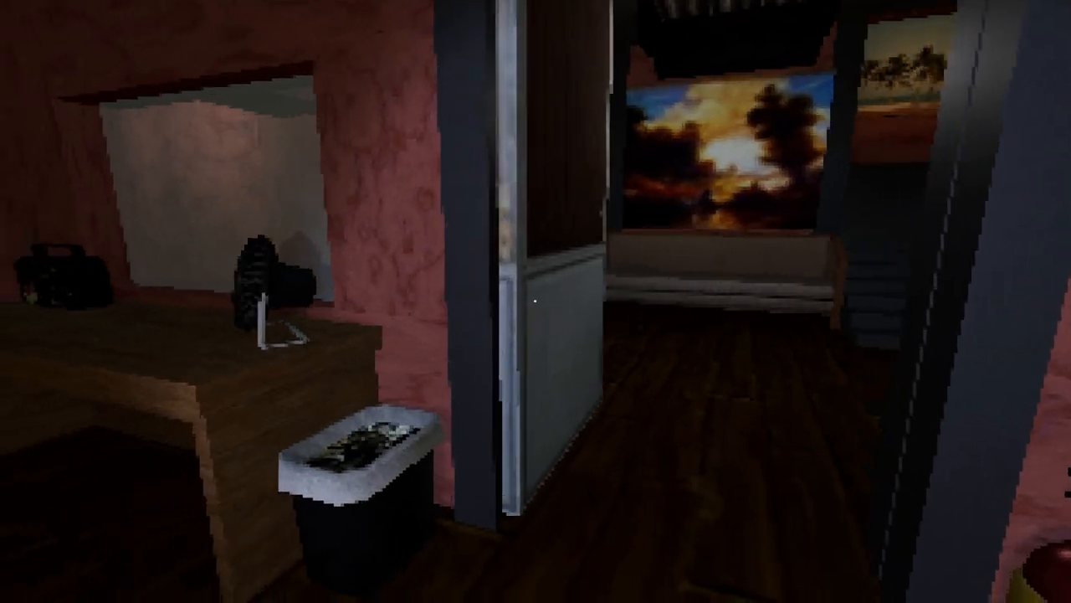
{"action": "mouse_move", "coordinate": [535, 301]}
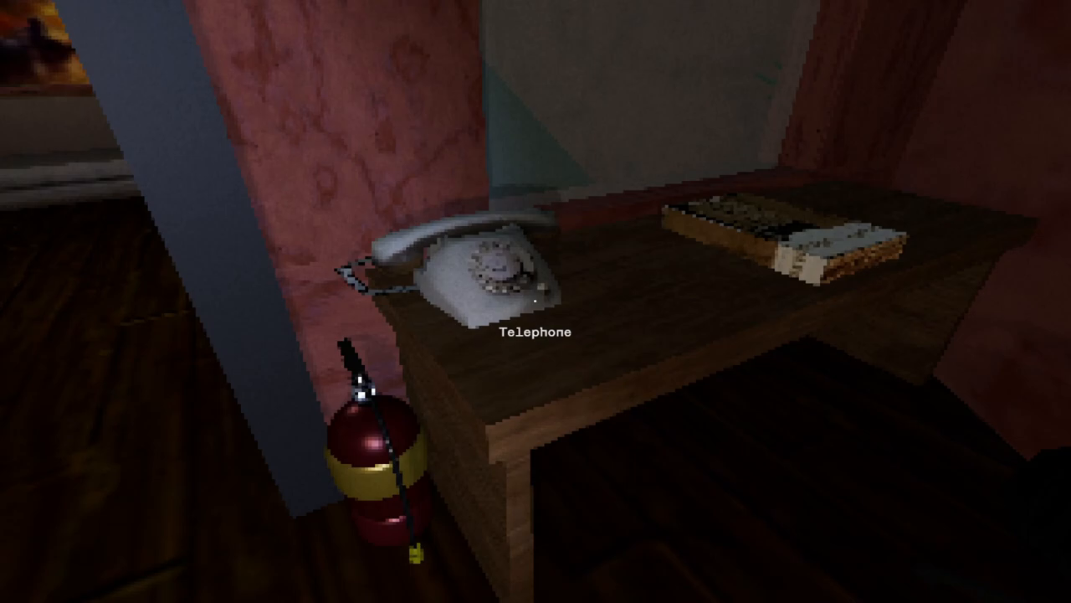
{"action": "left_click", "coordinate": [494, 268]}
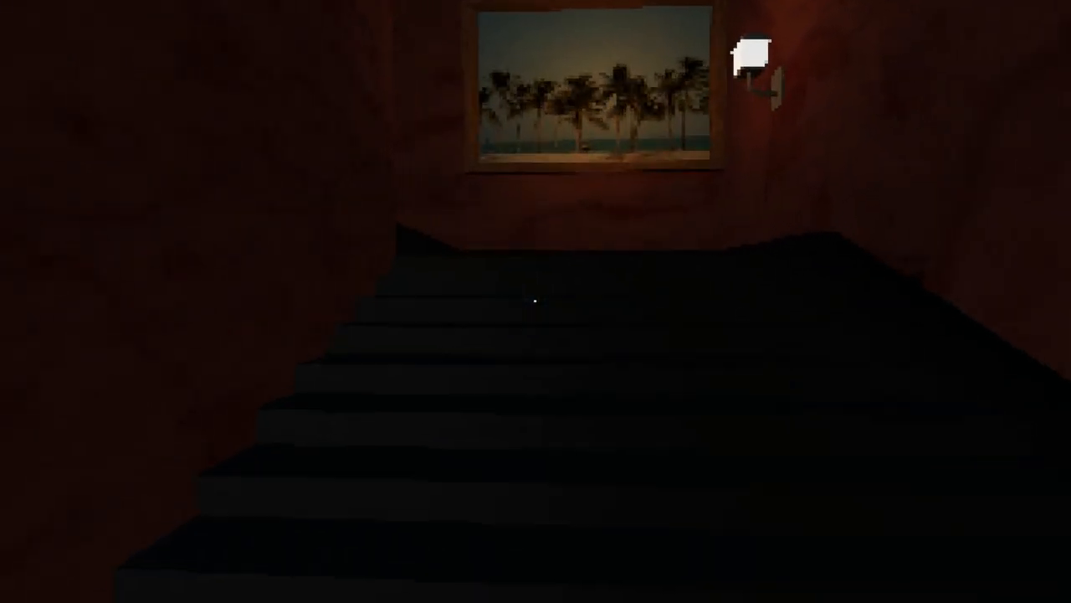
{"action": "mouse_move", "coordinate": [535, 302]}
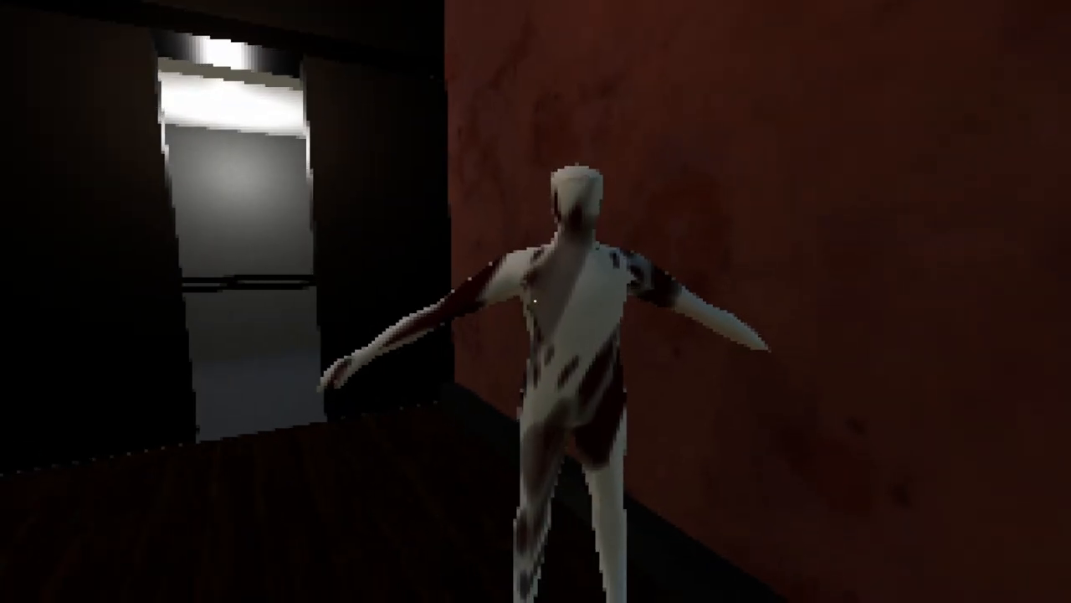
{"action": "mouse_move", "coordinate": [536, 302]}
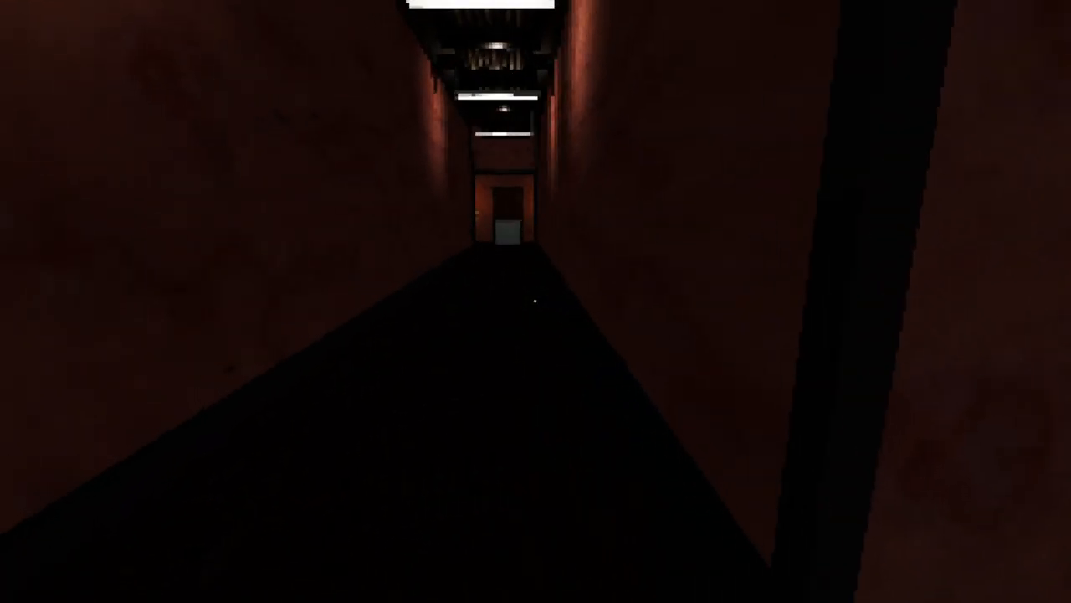
- Walk the dark corridor and go through the door at its end into the lamp-lit guest hallway
{"action": "key", "text": "W"}
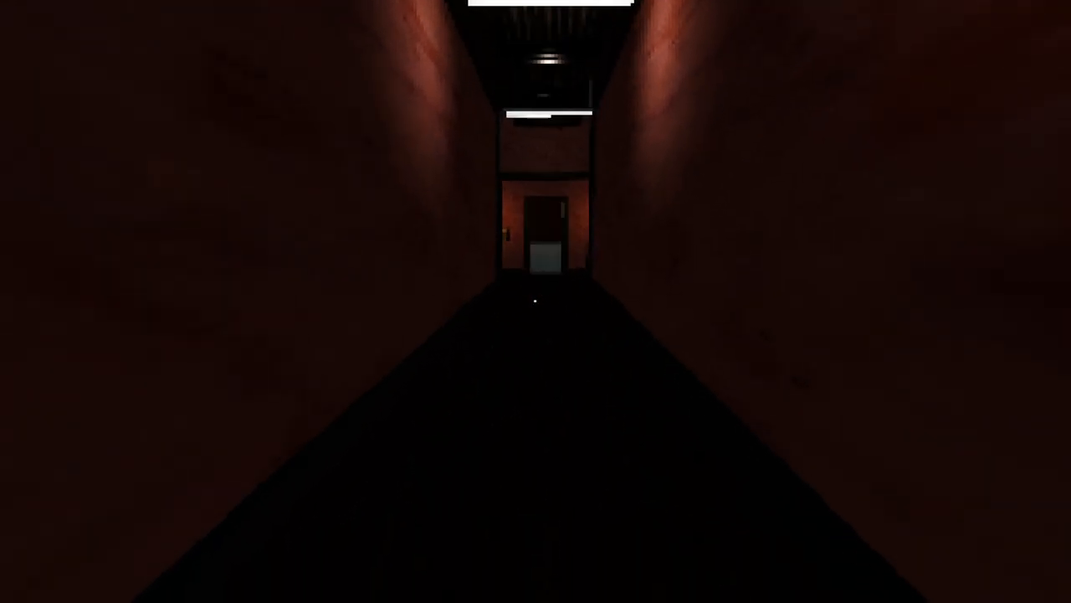
{"action": "key", "text": "w"}
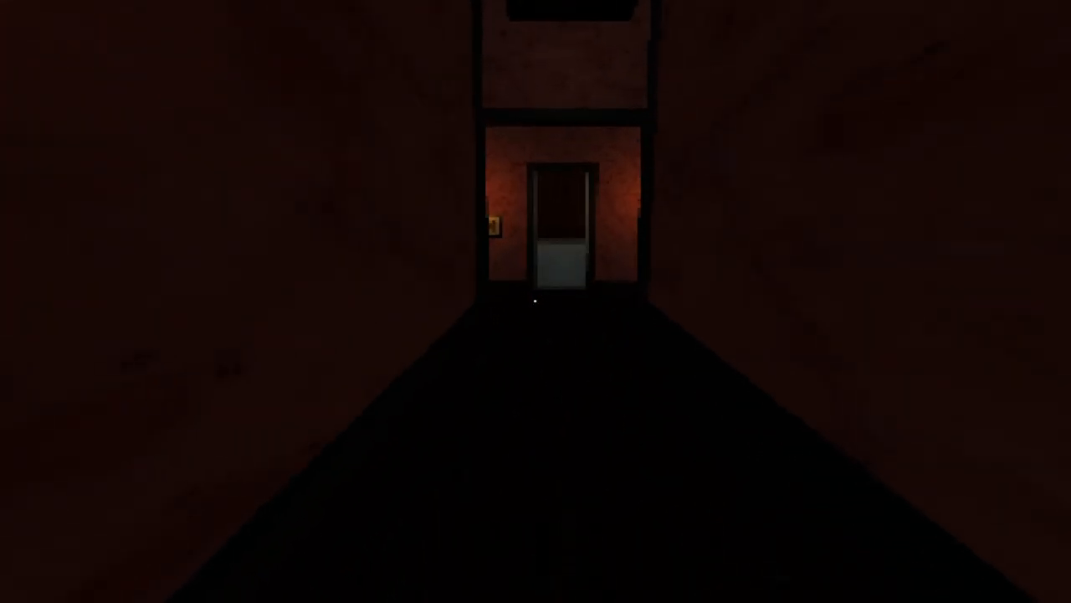
{"action": "key", "text": "W"}
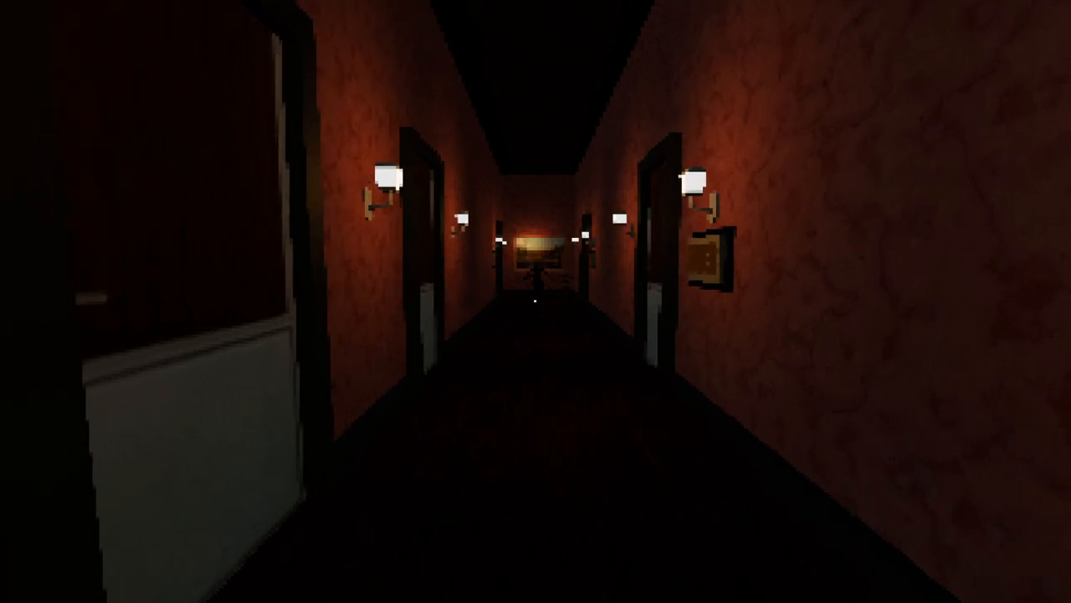
- Walk the guest hallway to the painting and plant, then head back into the dark corridor toward the lit doorway
{"action": "key", "text": "w"}
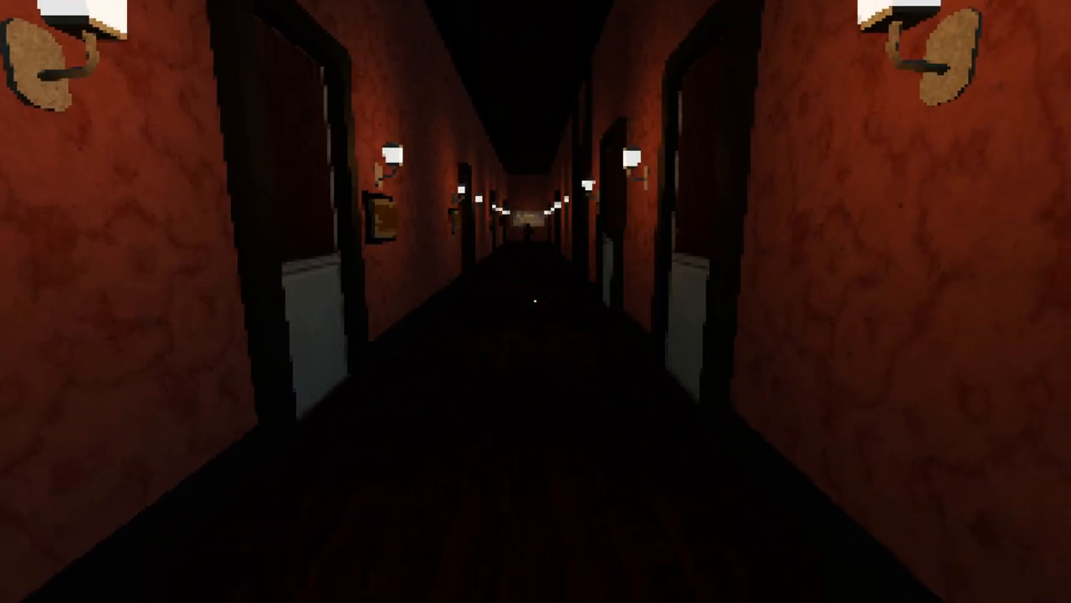
{"action": "key", "text": "w"}
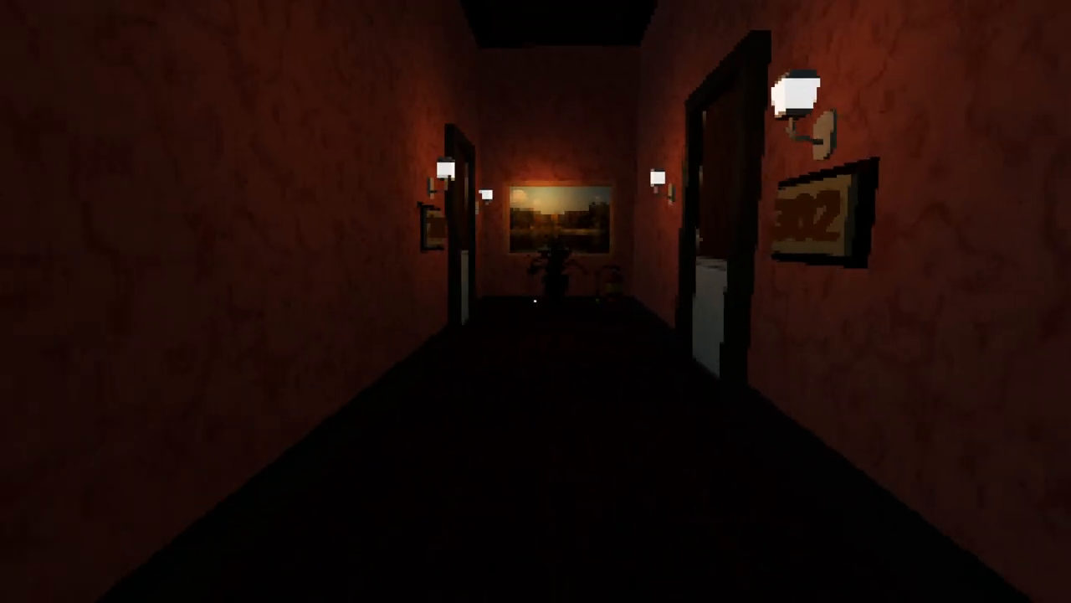
{"action": "mouse_move", "coordinate": [536, 301]}
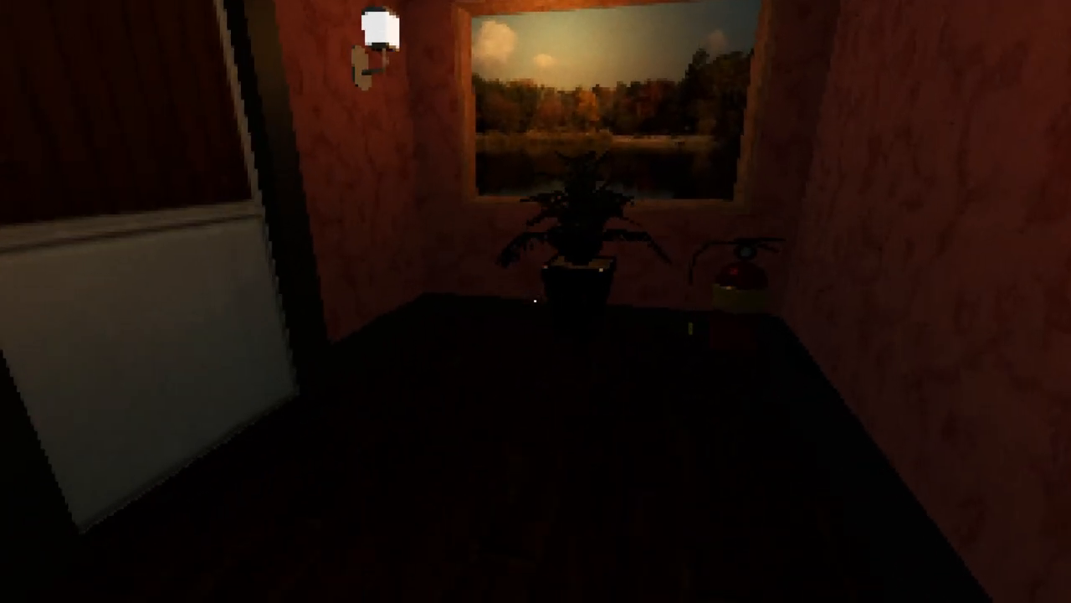
{"action": "mouse_move", "coordinate": [536, 302]}
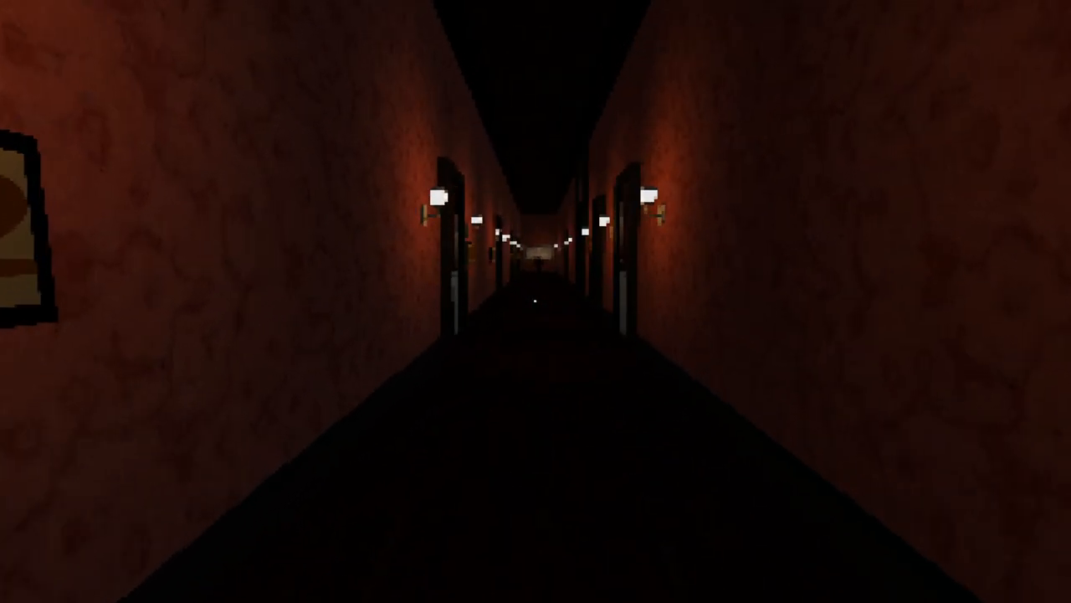
{"action": "key", "text": "w"}
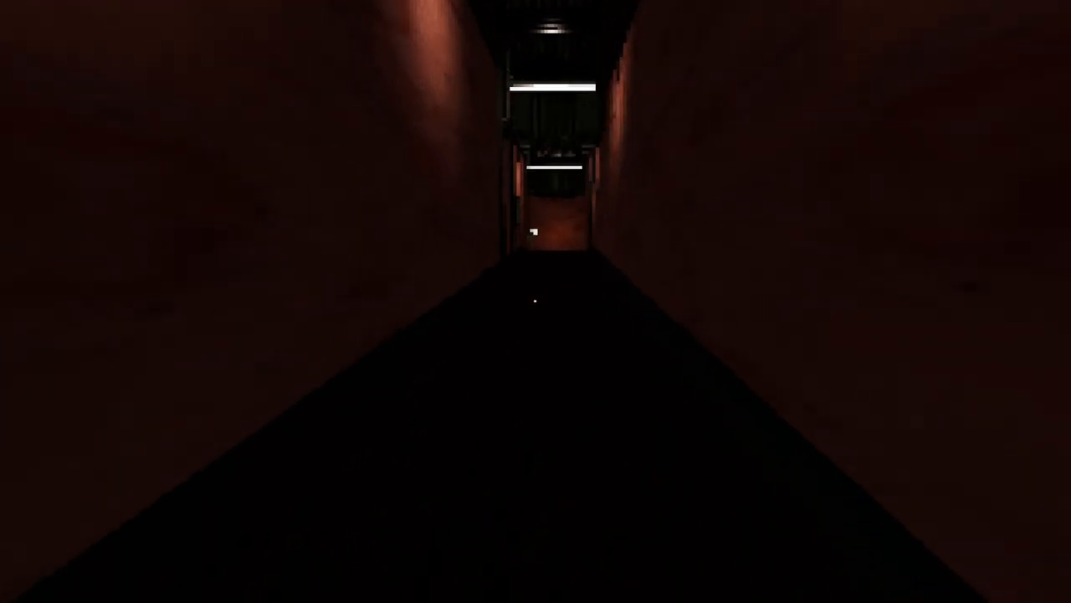
{"action": "key", "text": "W"}
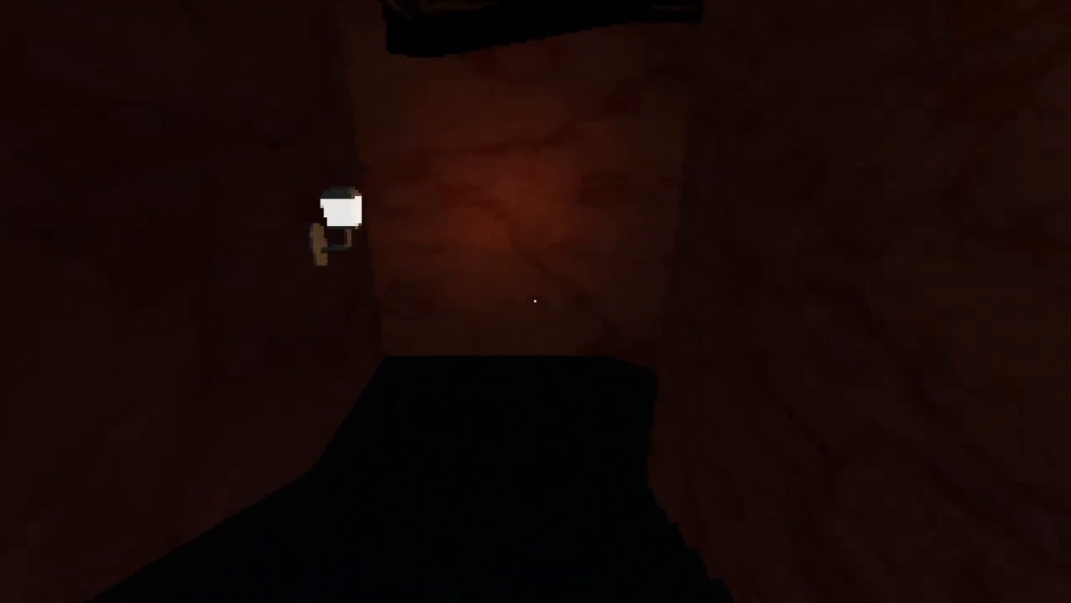
{"action": "mouse_move", "coordinate": [535, 301]}
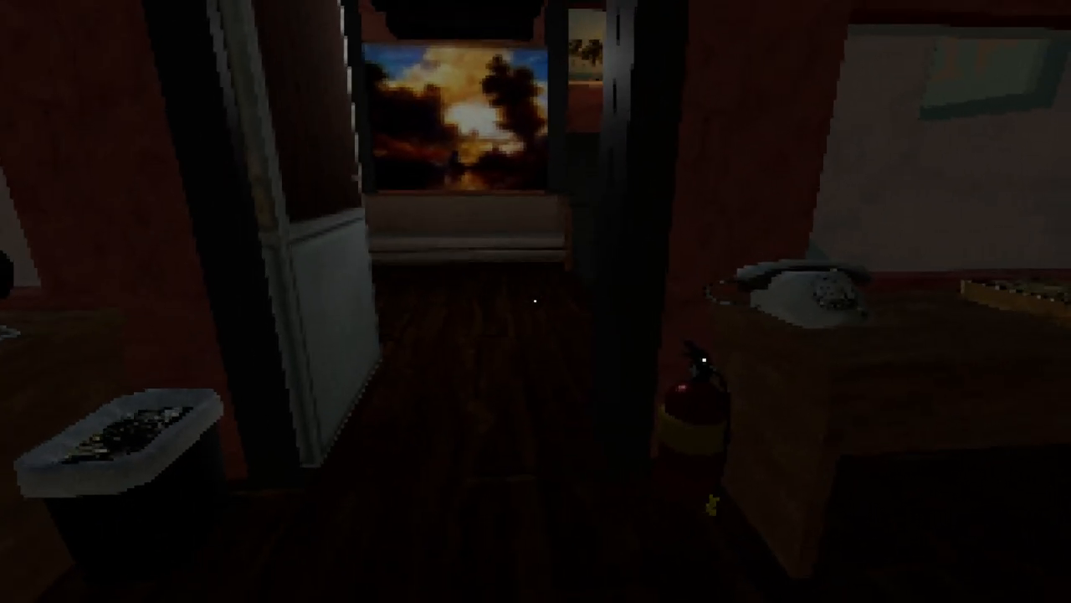
{"action": "mouse_move", "coordinate": [535, 301]}
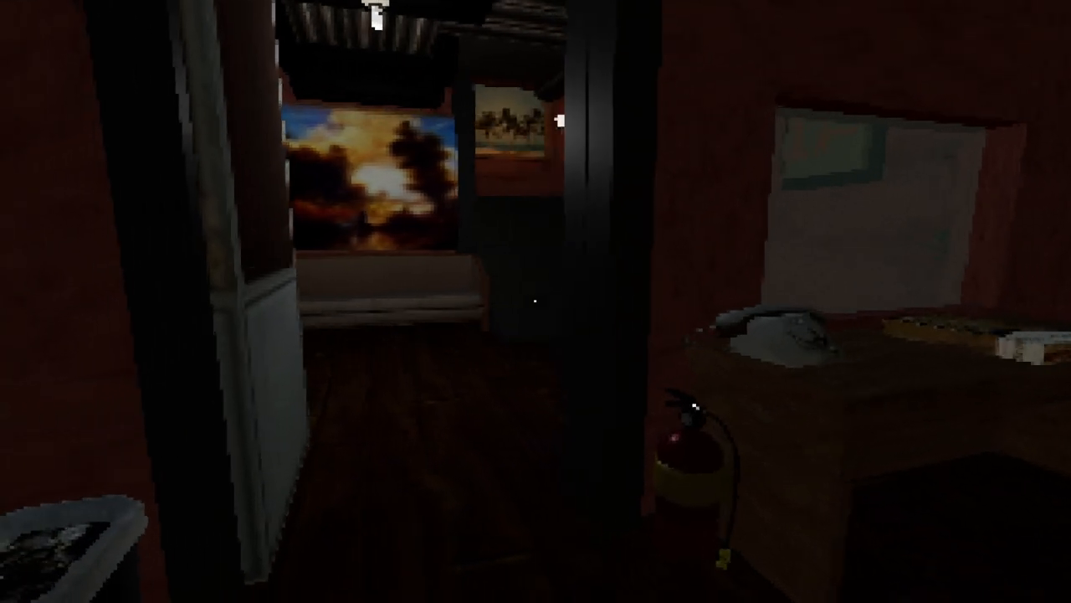
{"action": "mouse_move", "coordinate": [536, 301]}
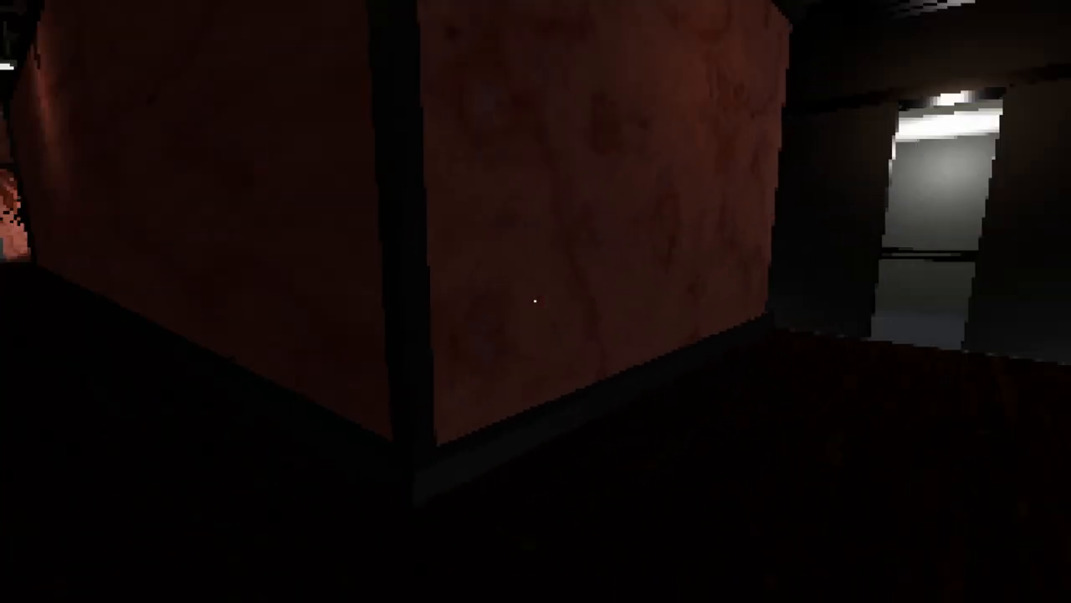
{"action": "mouse_move", "coordinate": [536, 301]}
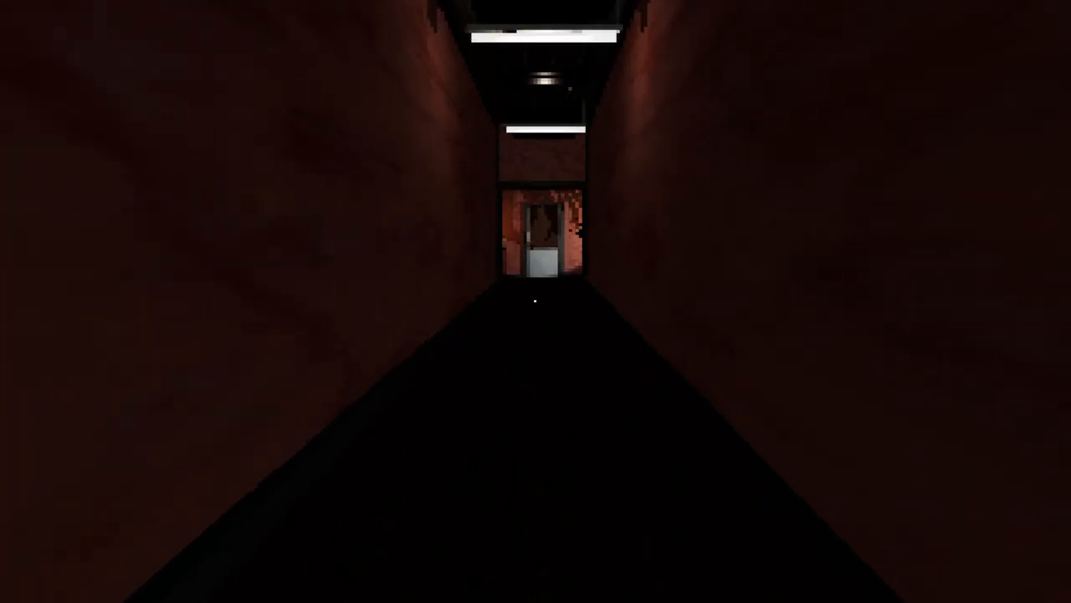
- Walk along the hallway past room 204 toward the door at its end
{"action": "key", "text": "w"}
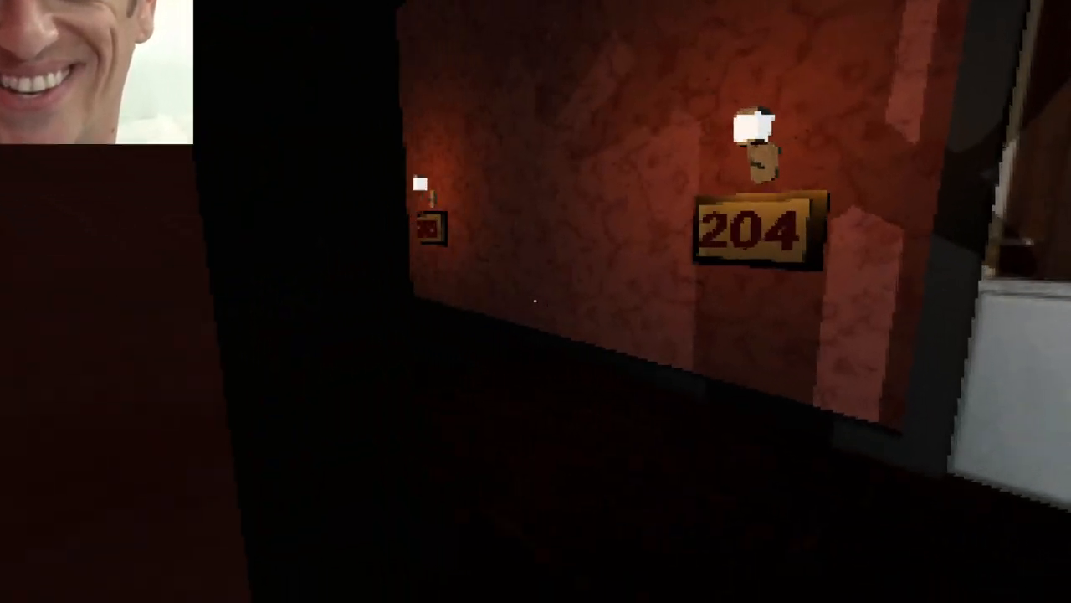
{"action": "mouse_move", "coordinate": [536, 301]}
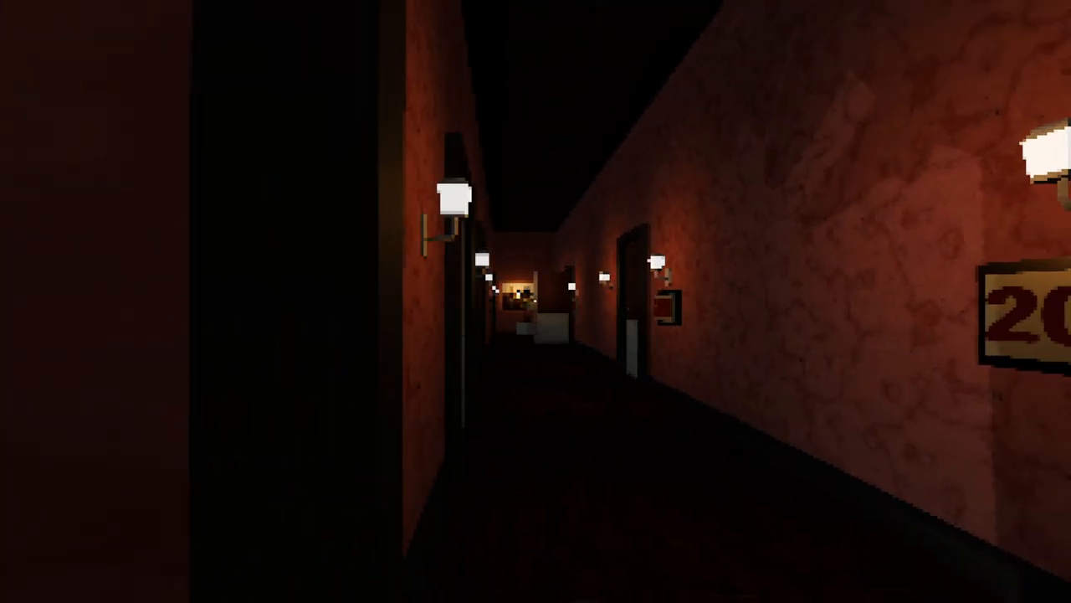
{"action": "mouse_move", "coordinate": [536, 301]}
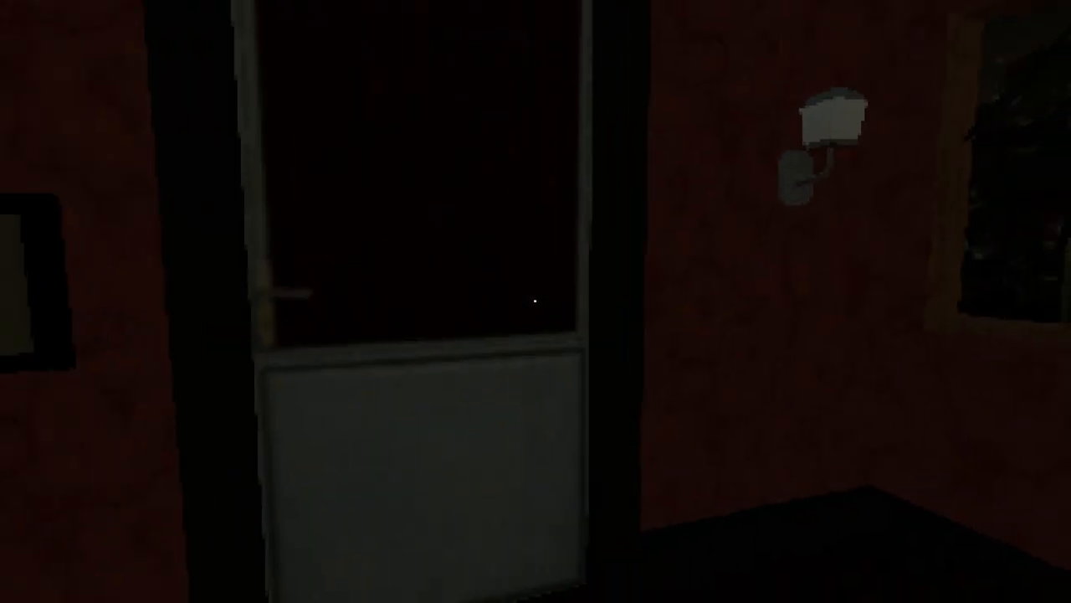
{"action": "mouse_move", "coordinate": [536, 302]}
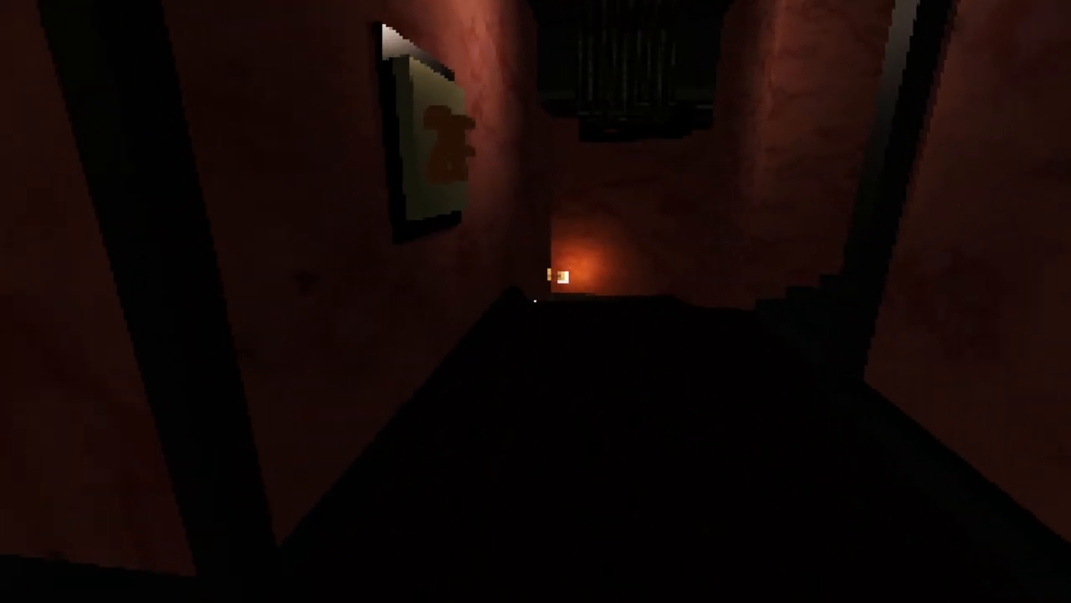
{"action": "mouse_move", "coordinate": [536, 301]}
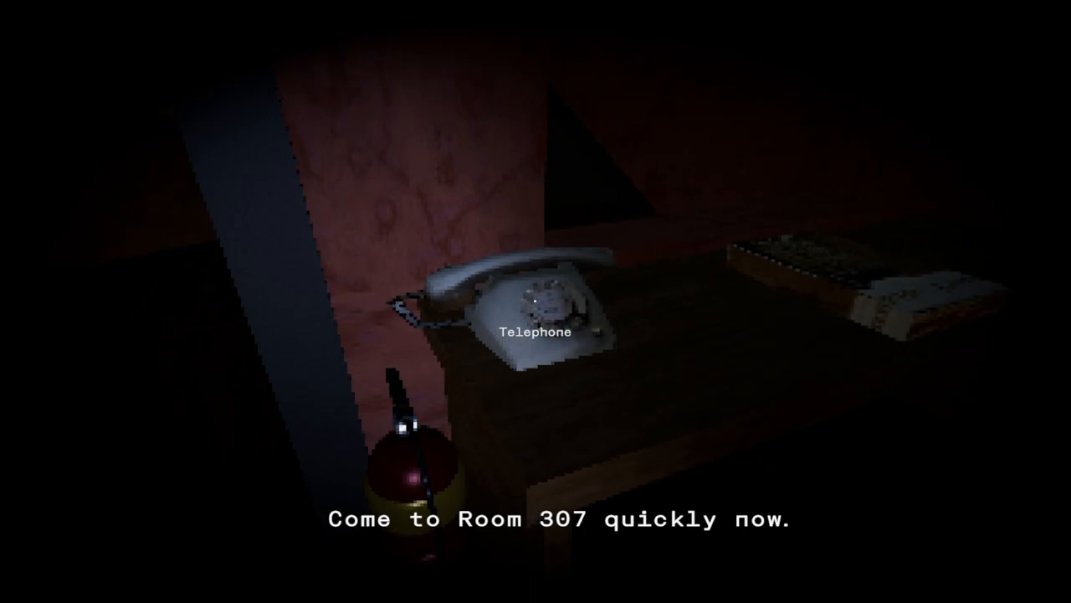
{"action": "mouse_move", "coordinate": [535, 301]}
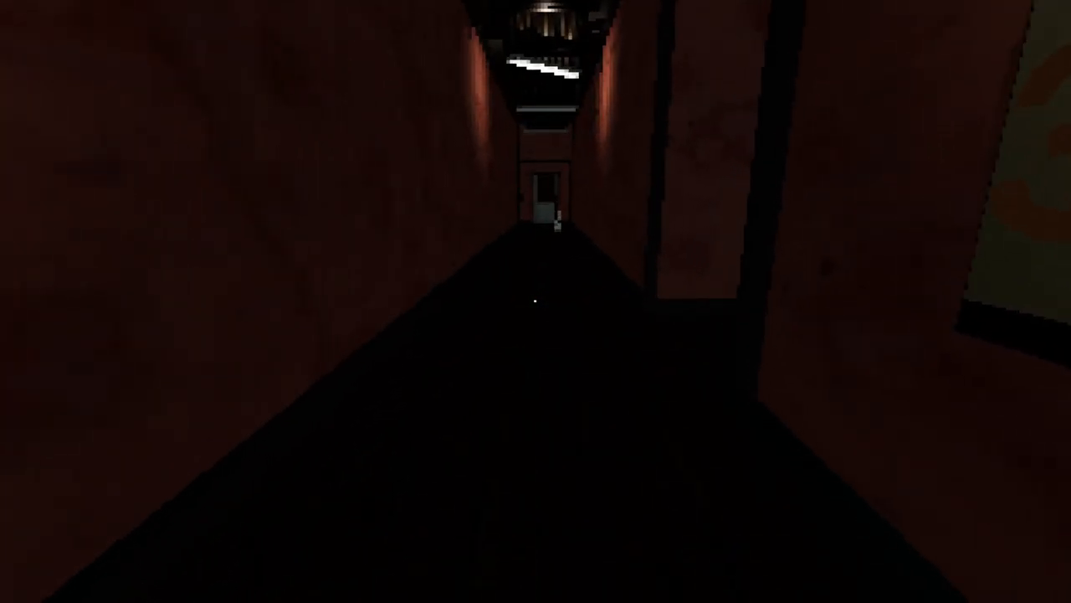
- Walk down the corridor to the partly open door of Room 307
{"action": "key", "text": "w"}
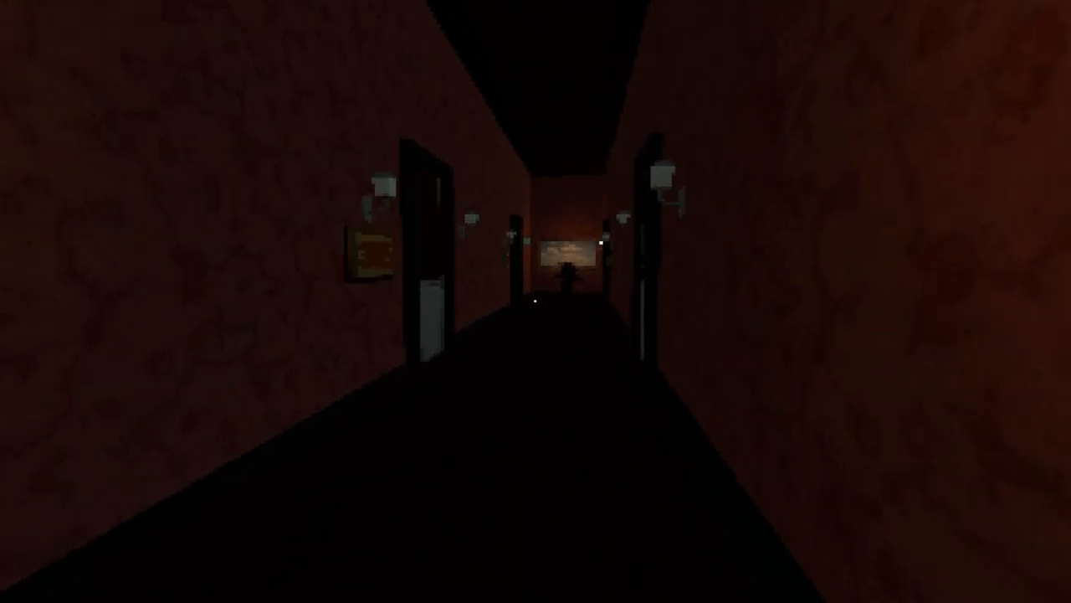
{"action": "key", "text": "w"}
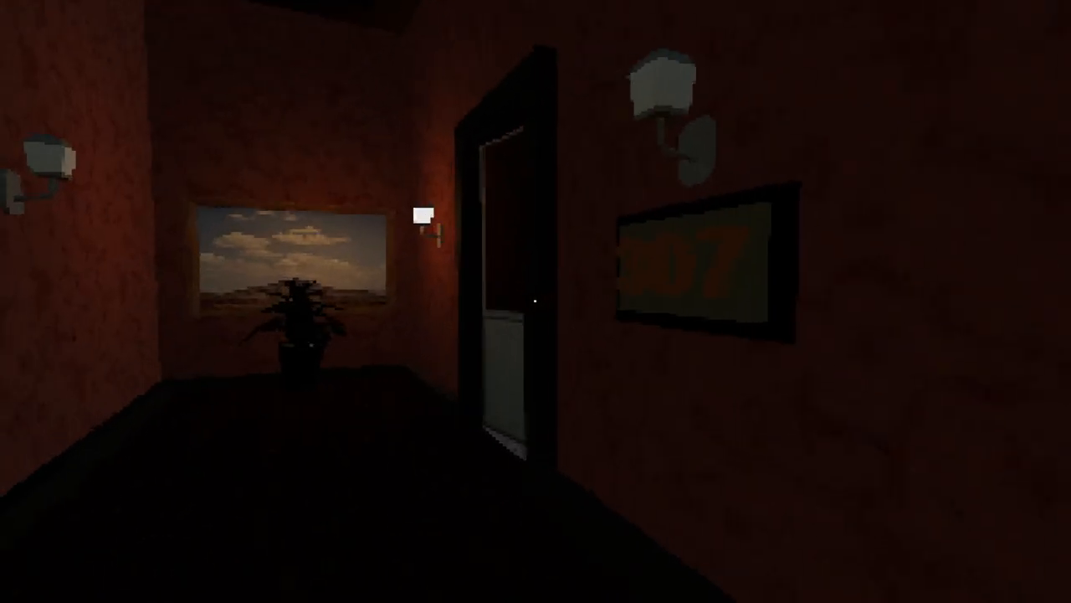
{"action": "mouse_move", "coordinate": [536, 301]}
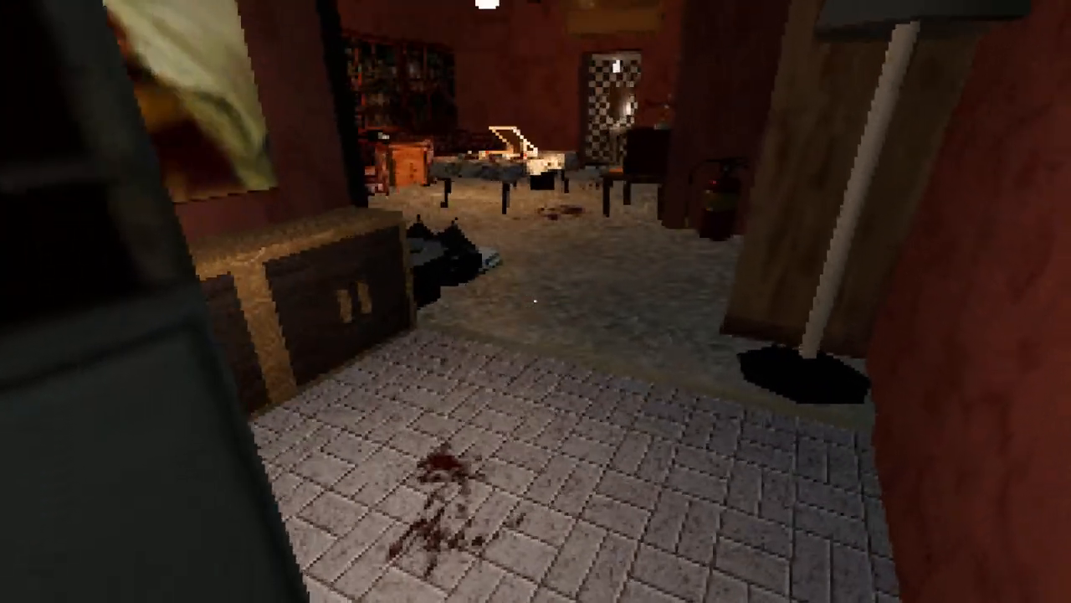
{"action": "mouse_move", "coordinate": [536, 301]}
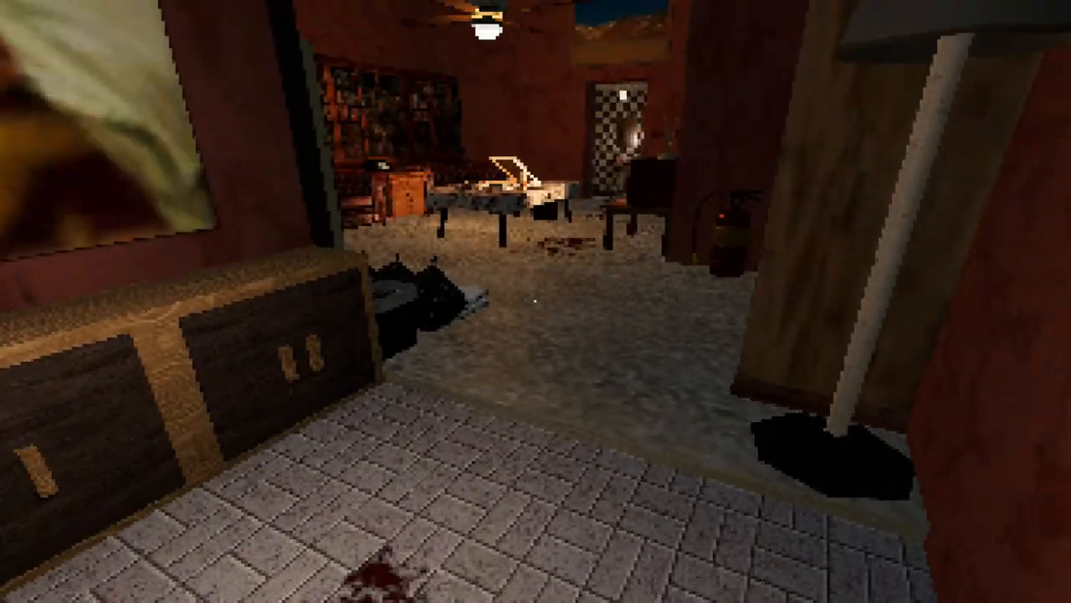
{"action": "mouse_move", "coordinate": [536, 301]}
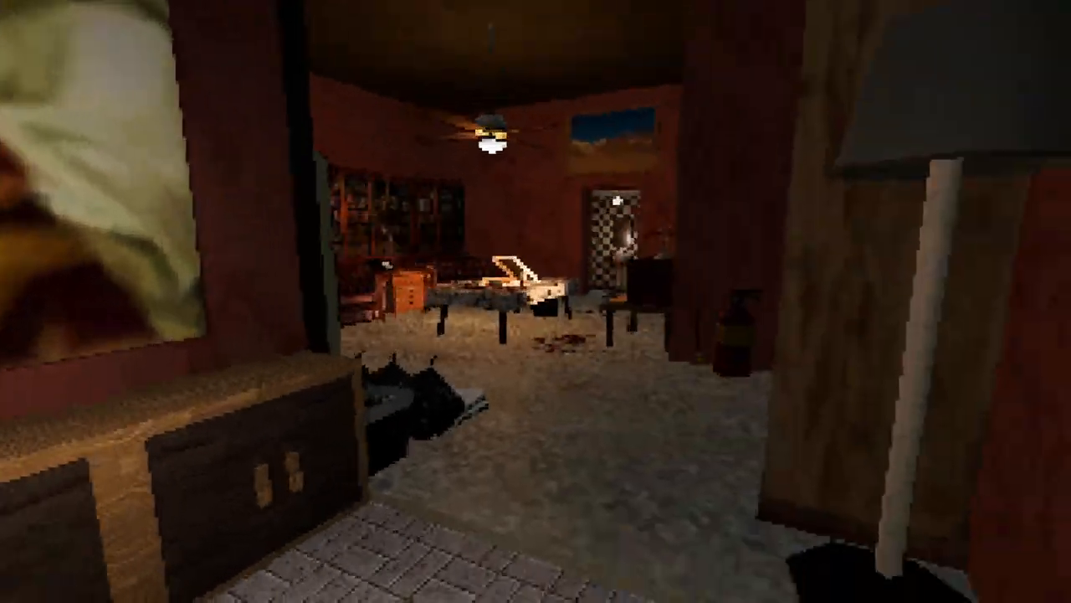
{"action": "mouse_move", "coordinate": [536, 301]}
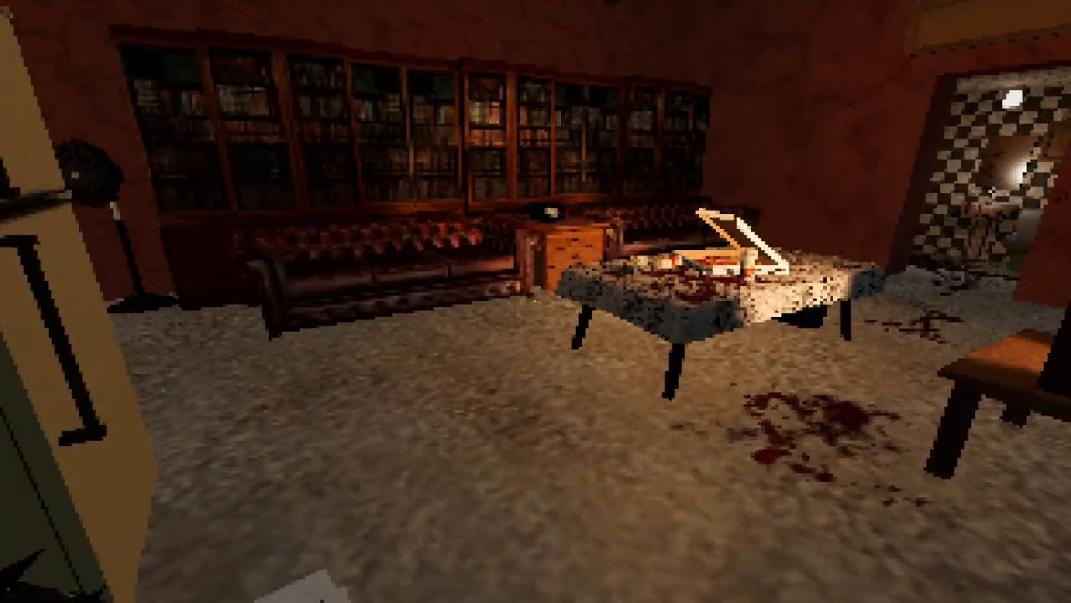
{"action": "mouse_move", "coordinate": [536, 302]}
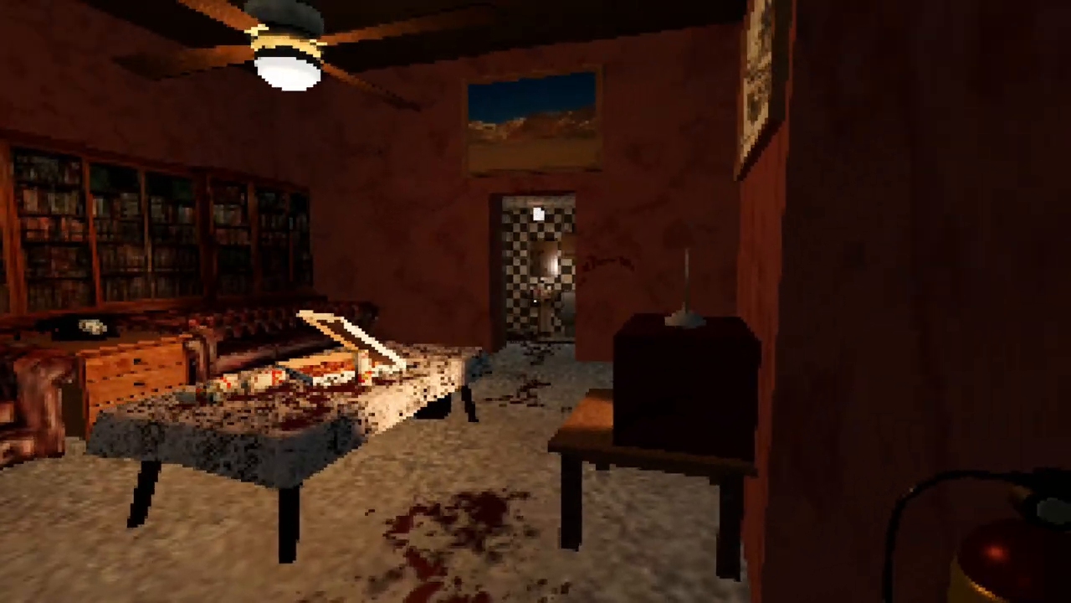
{"action": "mouse_move", "coordinate": [536, 301]}
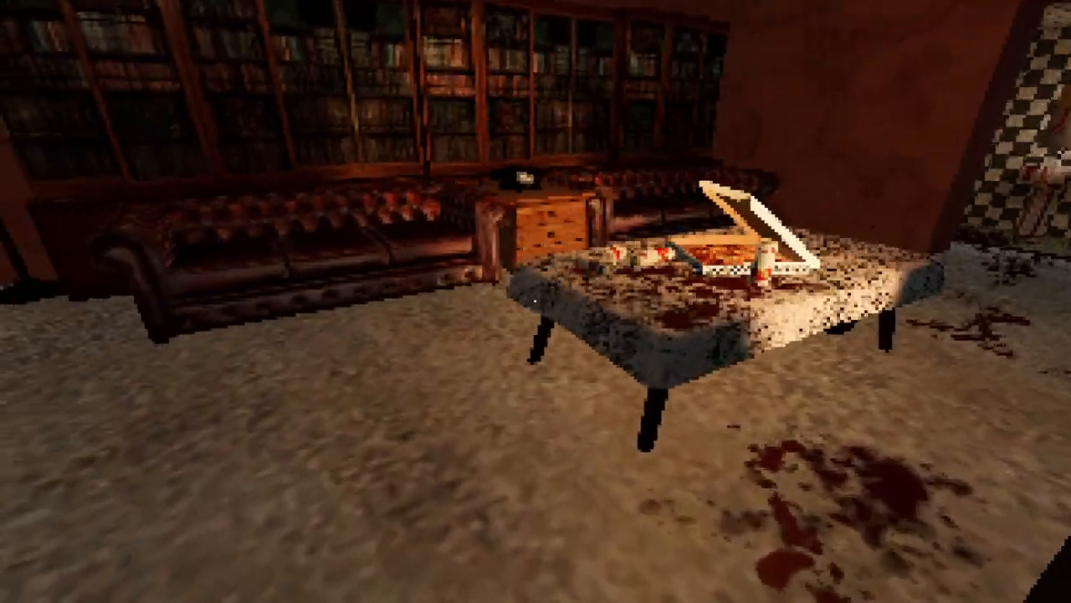
{"action": "mouse_move", "coordinate": [535, 302]}
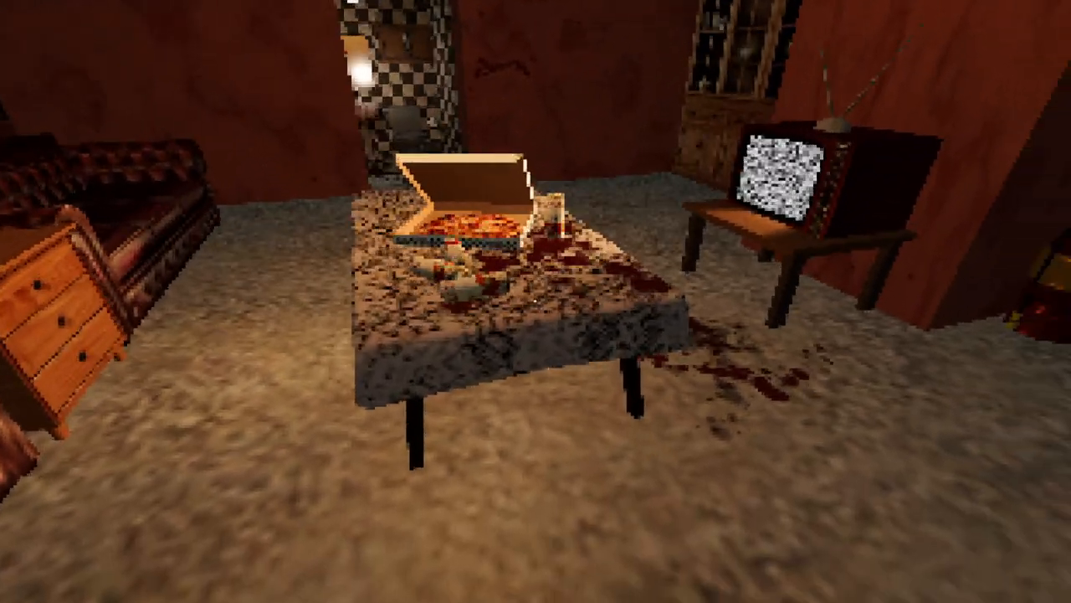
{"action": "mouse_move", "coordinate": [536, 301]}
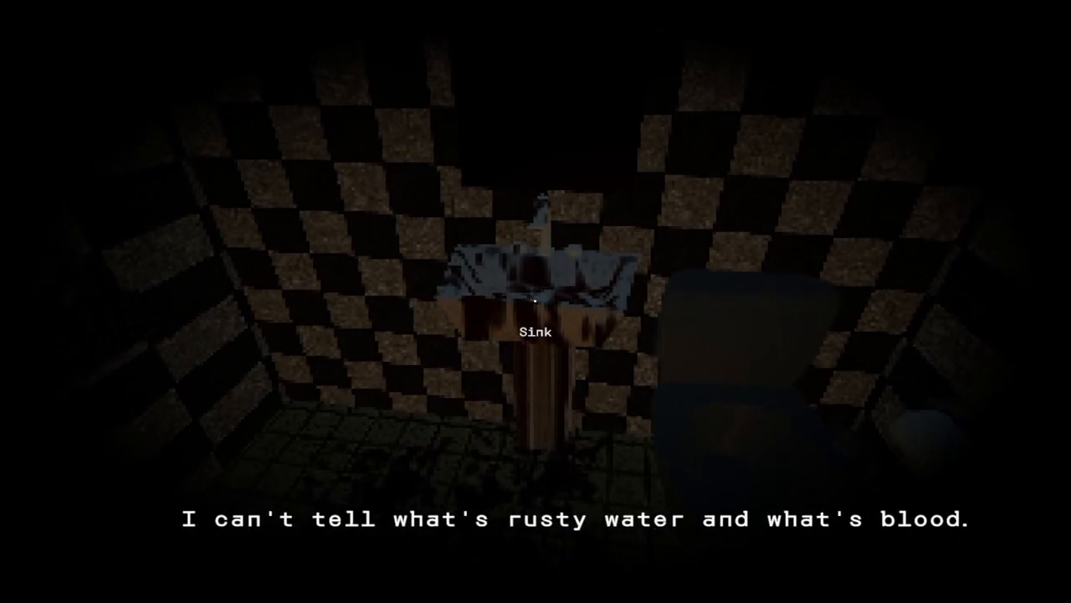
{"action": "mouse_move", "coordinate": [535, 301]}
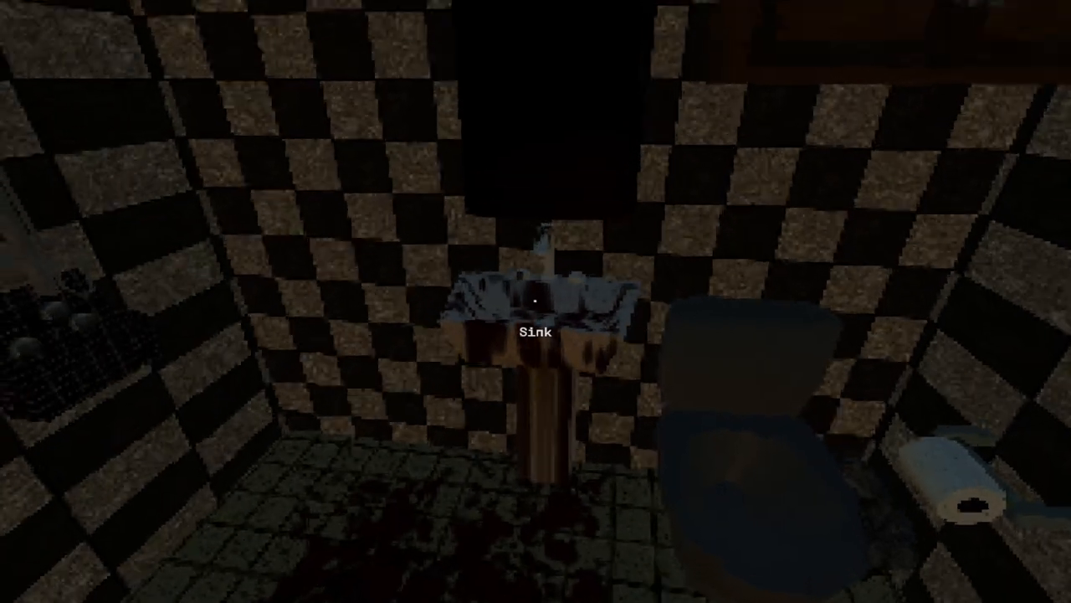
- Examine the bloodstained mirror above the bathroom sink
{"action": "left_click", "coordinate": [536, 301]}
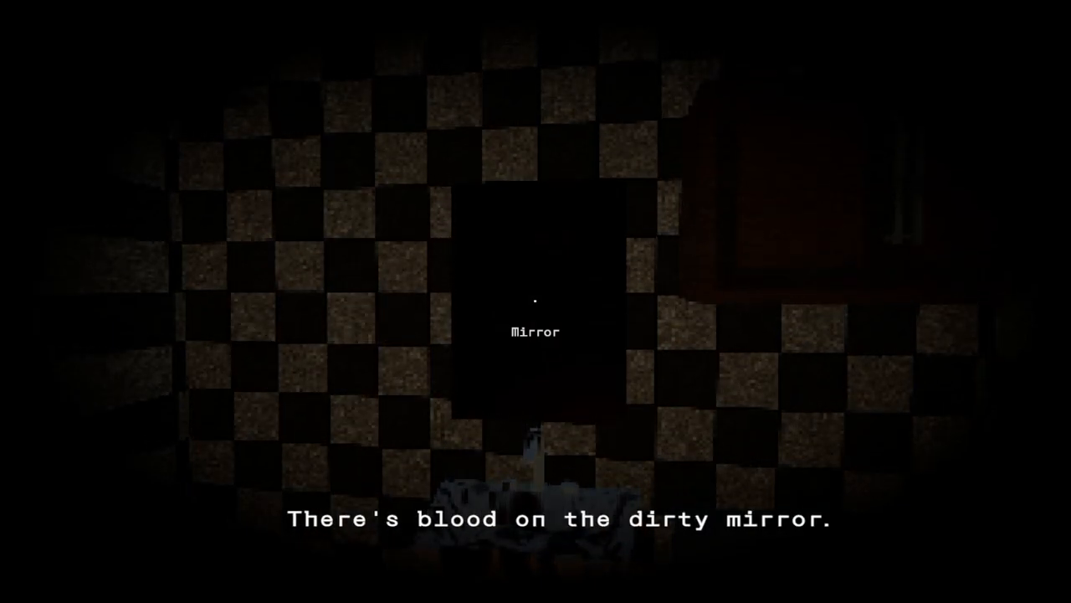
{"action": "mouse_move", "coordinate": [536, 301]}
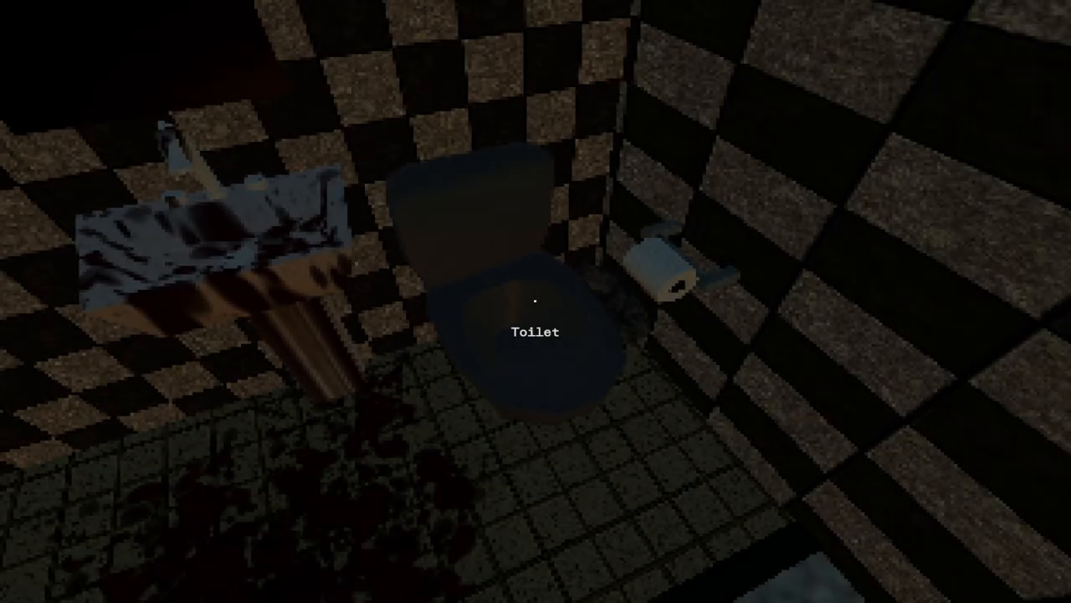
{"action": "mouse_move", "coordinate": [535, 301]}
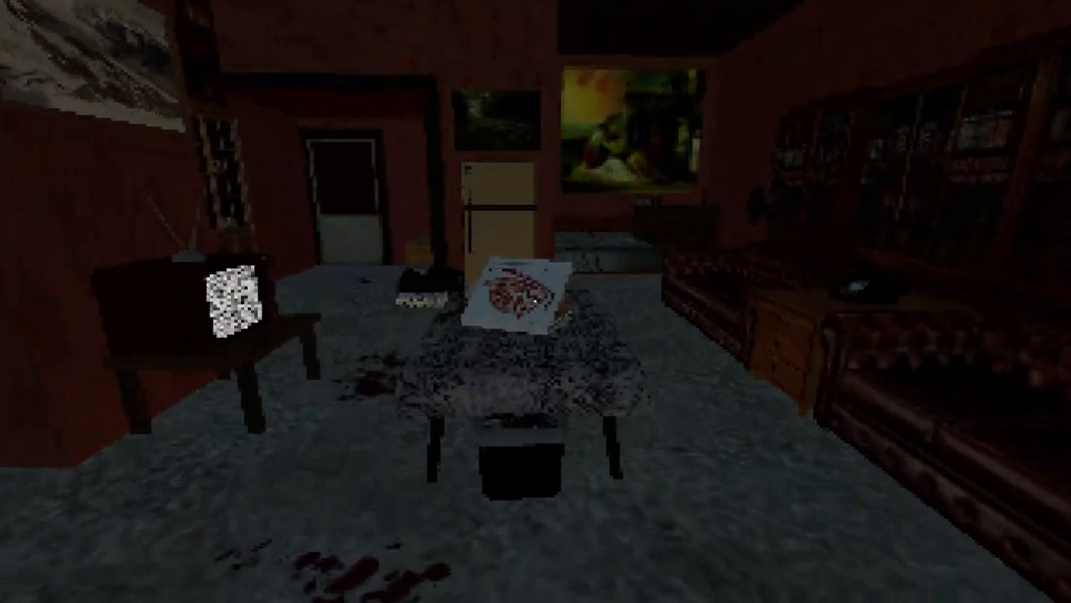
{"action": "mouse_move", "coordinate": [536, 301]}
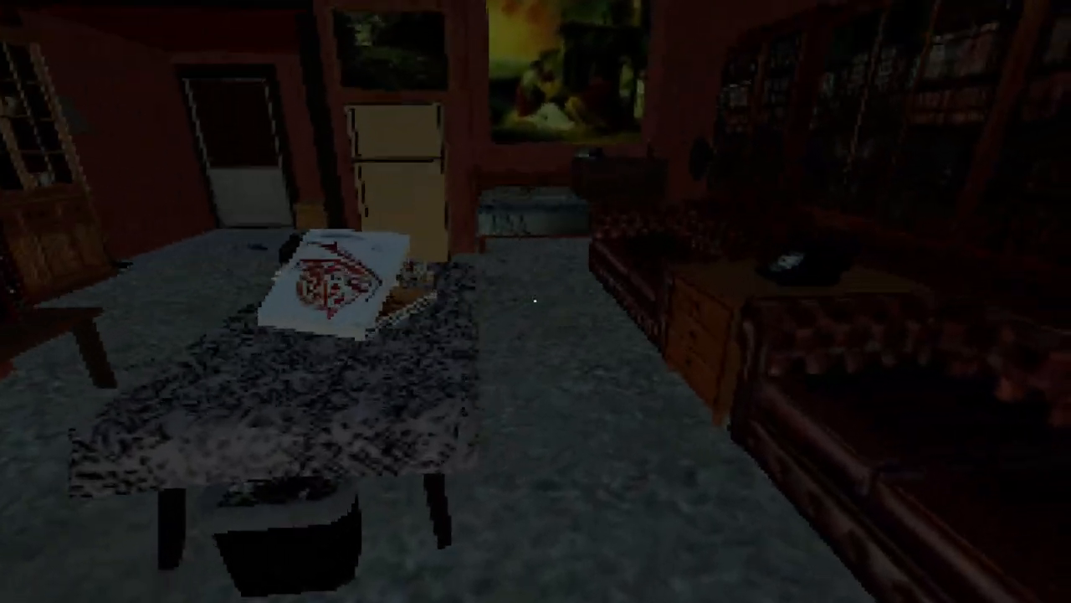
{"action": "mouse_move", "coordinate": [536, 301]}
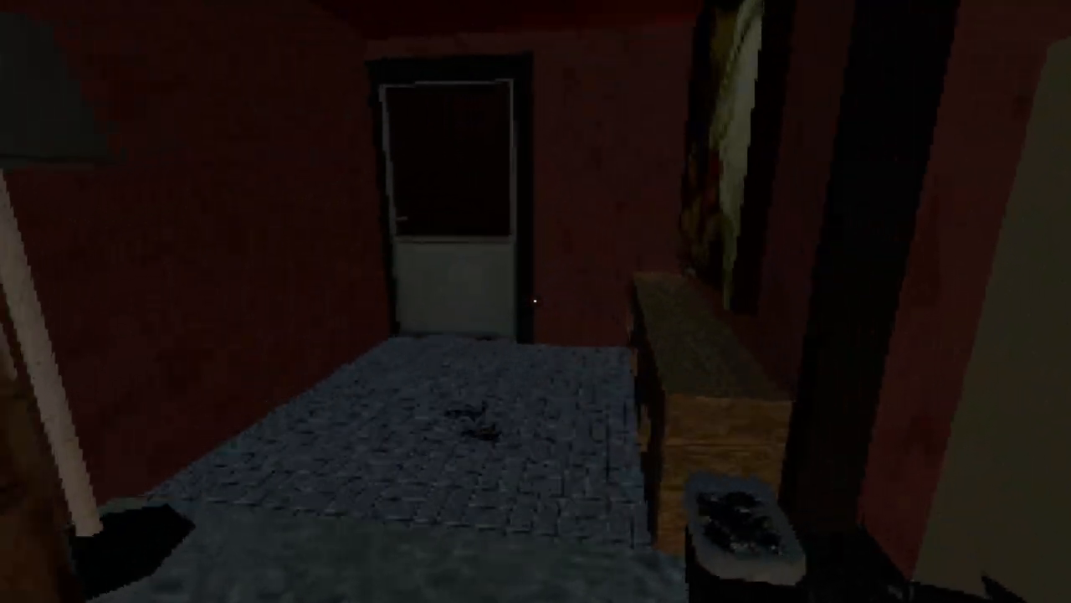
{"action": "mouse_move", "coordinate": [536, 301]}
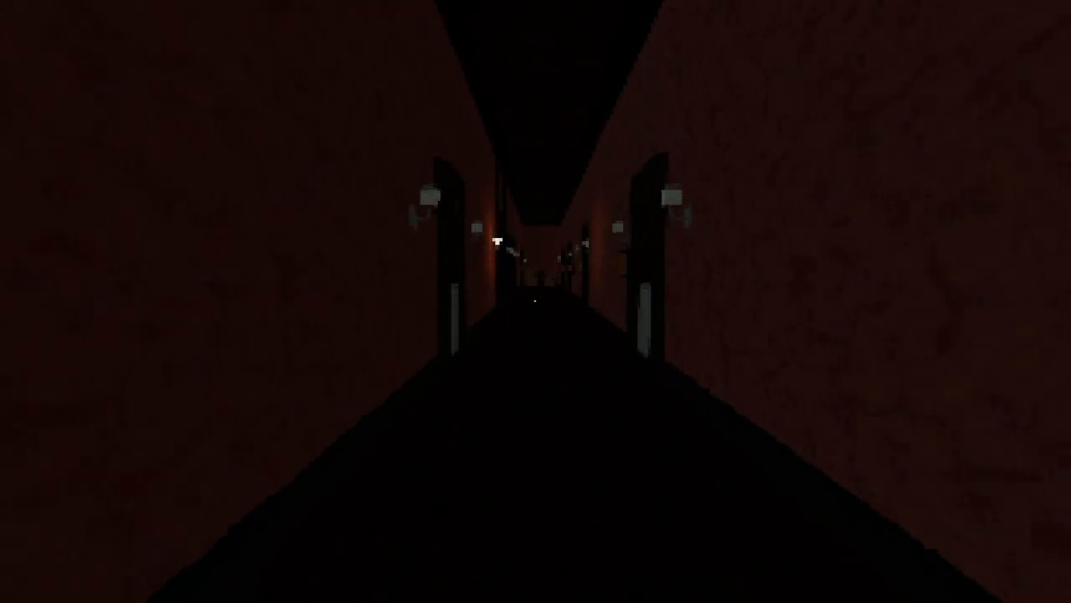
- Walk forward along the dim hotel hallway toward its lit far end
{"action": "key", "text": "w"}
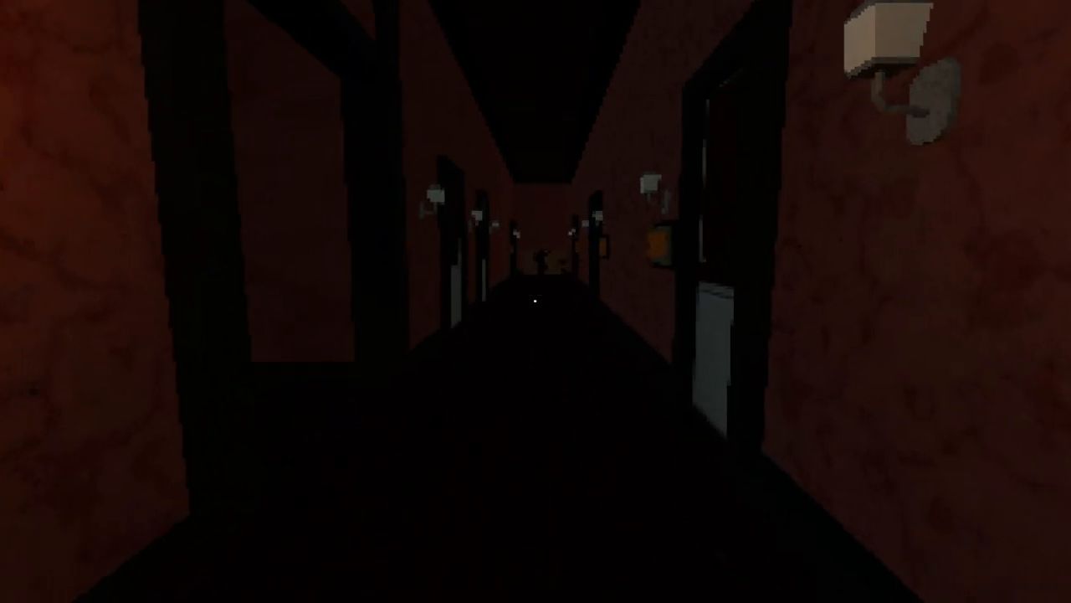
{"action": "key", "text": "w"}
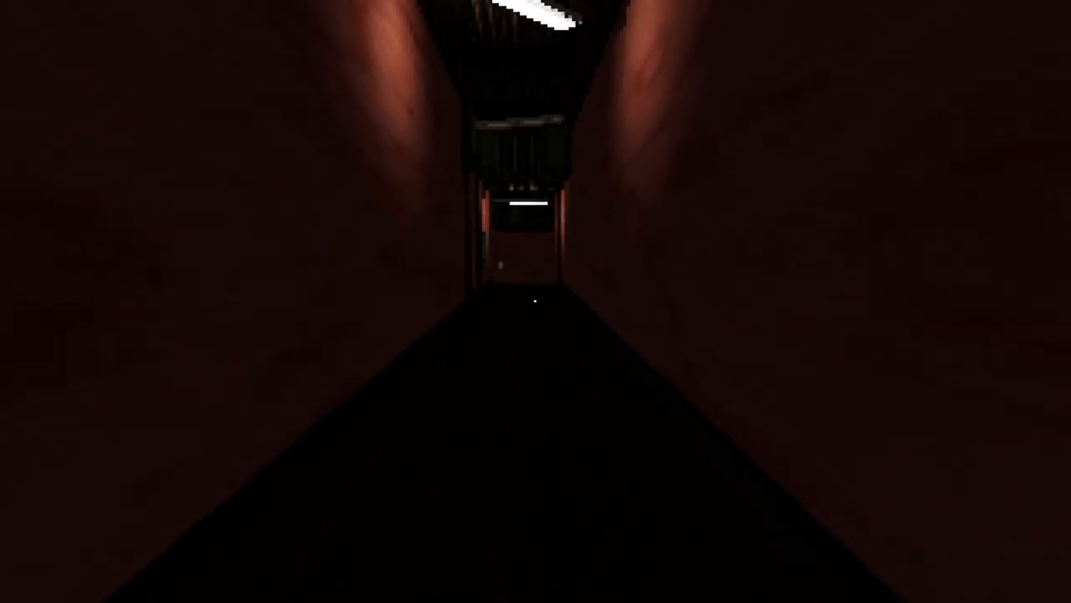
- Continue past the corridor's end into the dim reddish space by the wall lamp
{"action": "key", "text": "w"}
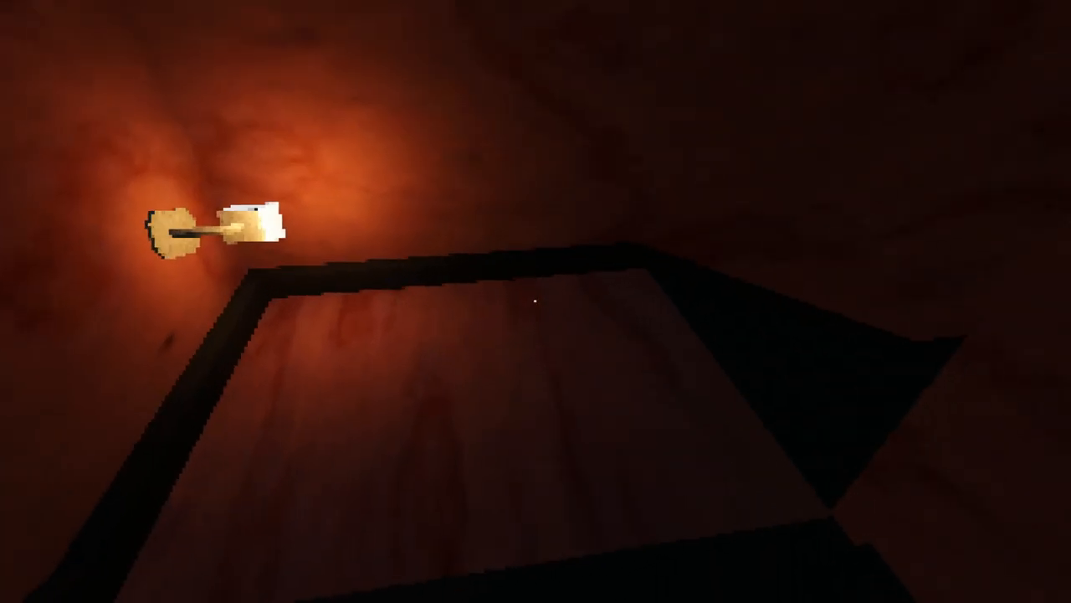
{"action": "mouse_move", "coordinate": [535, 301]}
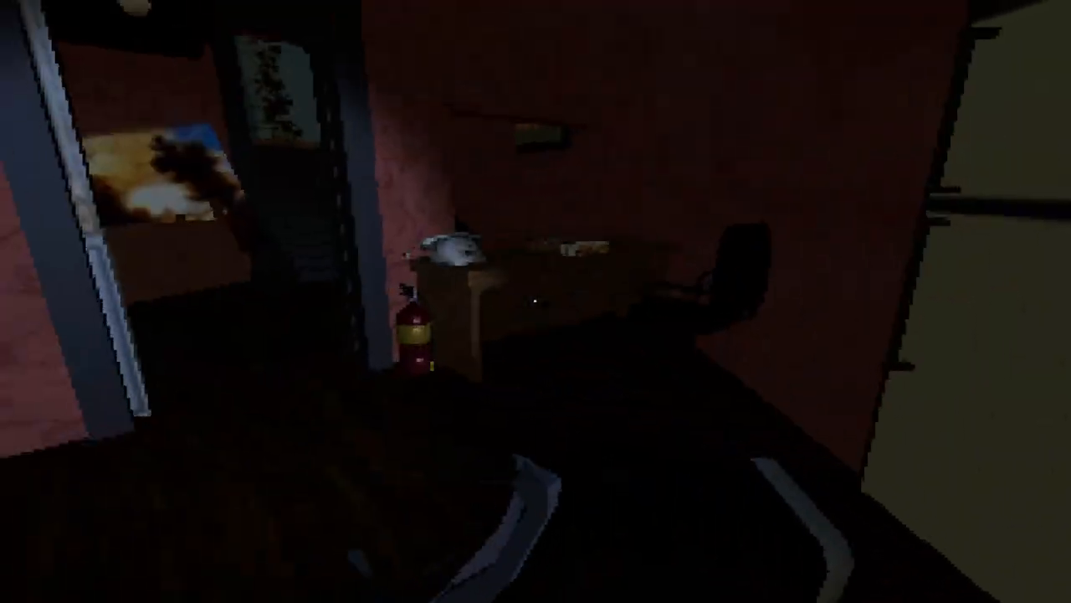
{"action": "mouse_move", "coordinate": [536, 301]}
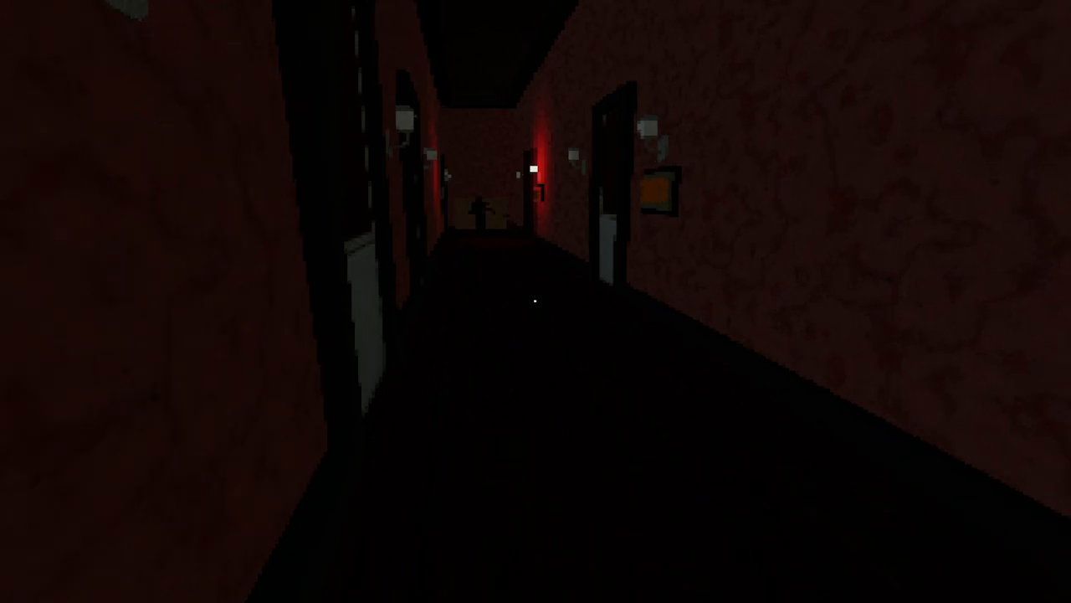
- Advance down the bare concrete corridor until standing at the illuminated doorway
{"action": "key", "text": "w"}
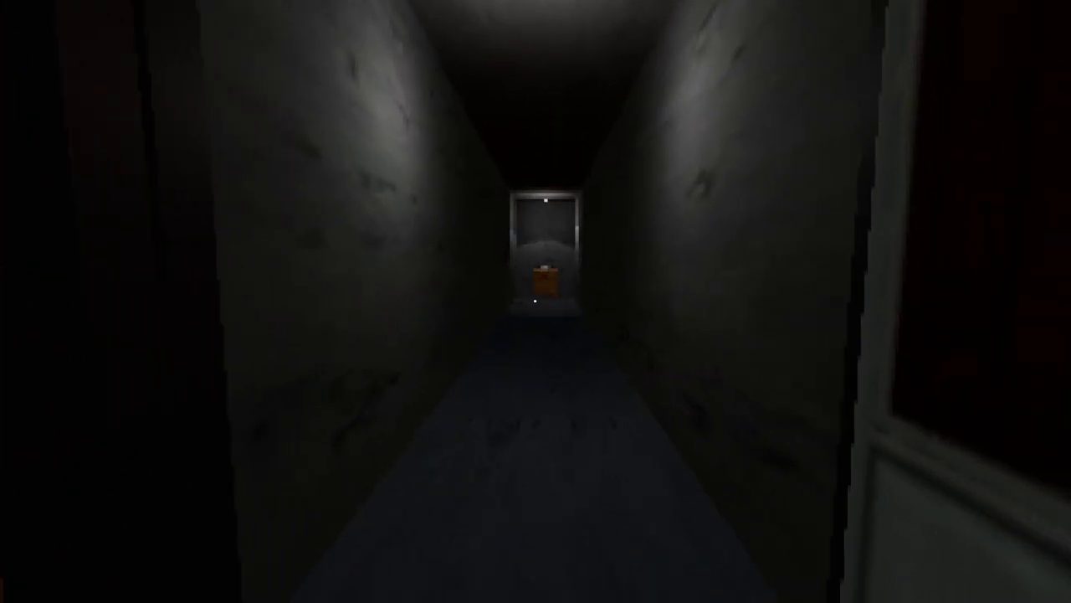
{"action": "key", "text": "w"}
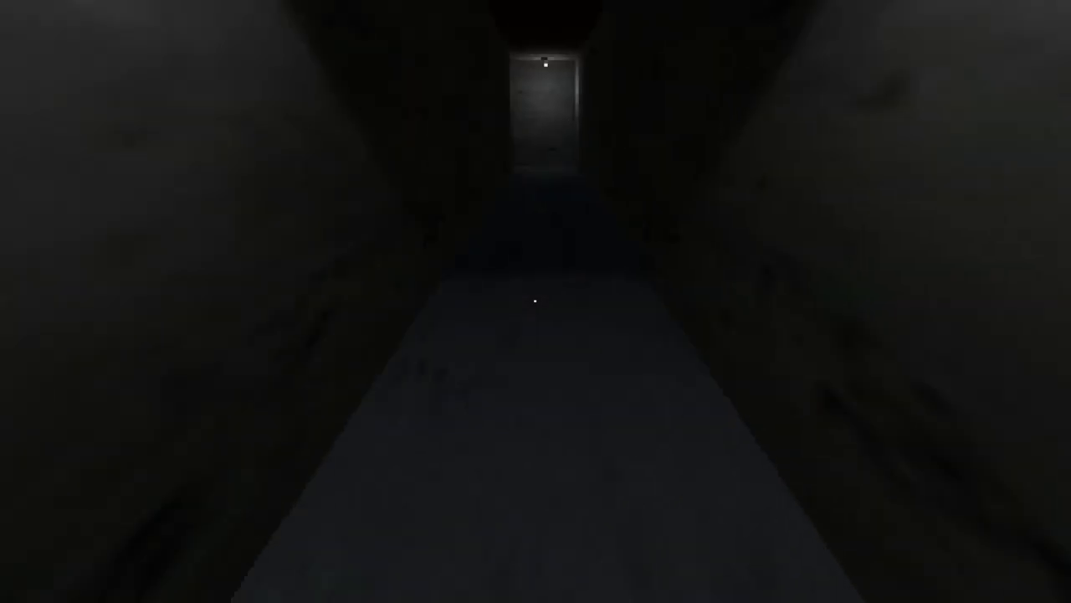
{"action": "key", "text": "w"}
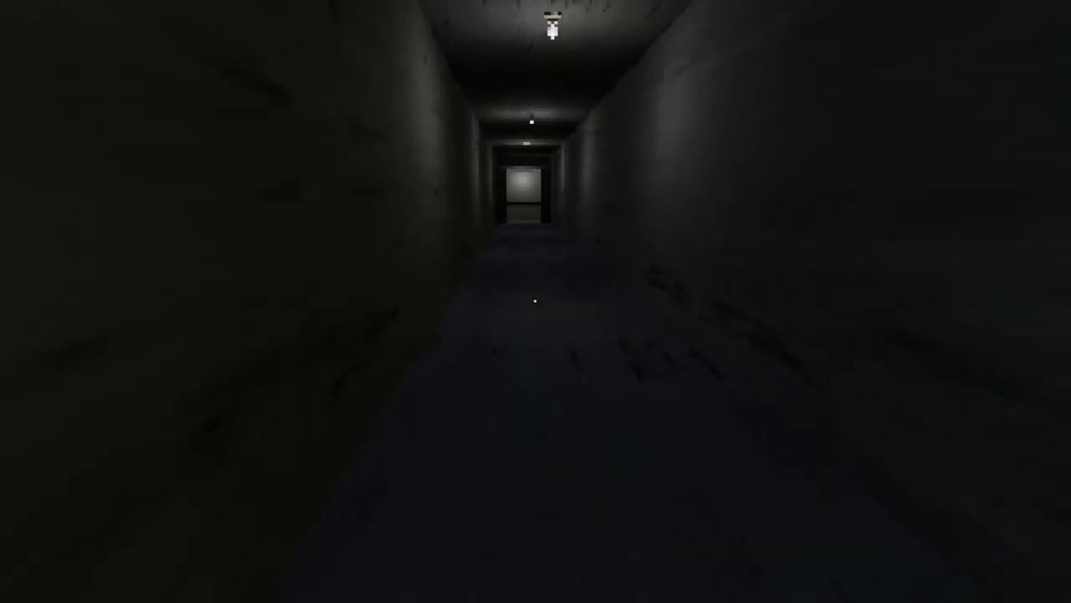
{"action": "key", "text": "w"}
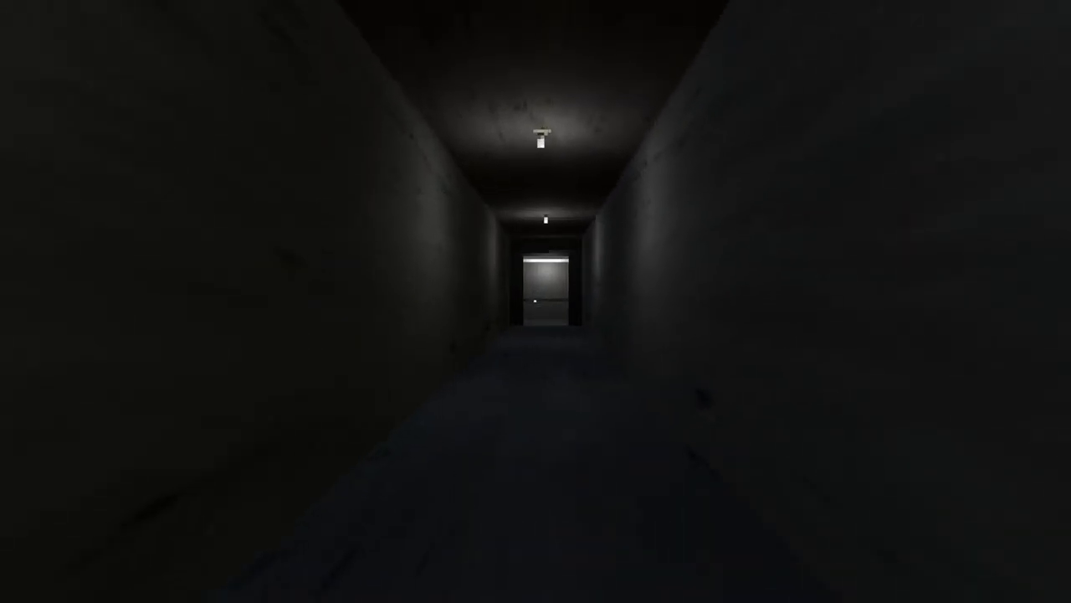
{"action": "key", "text": "w"}
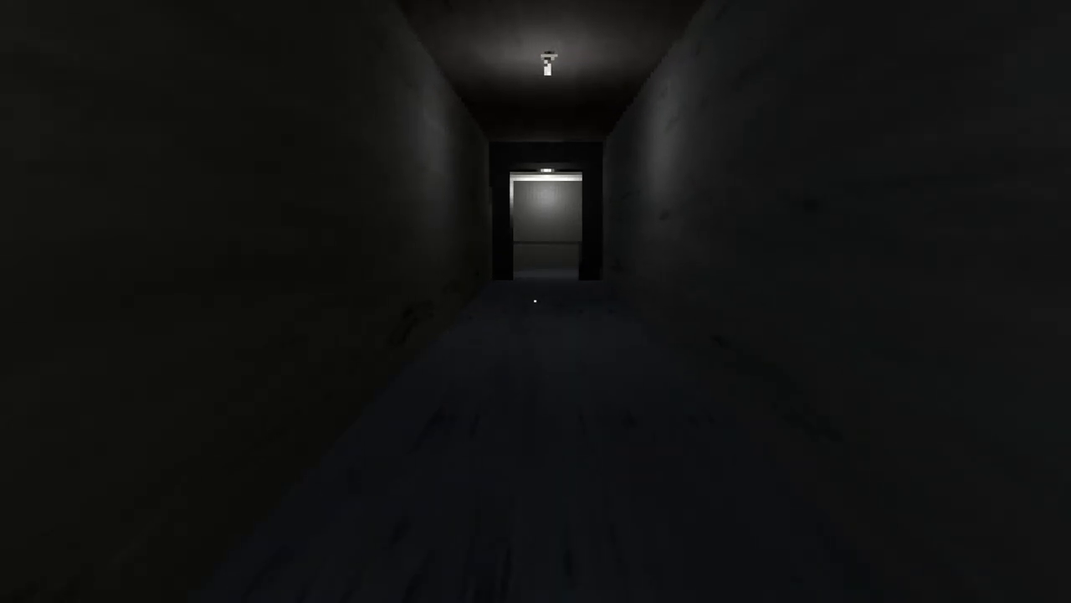
{"action": "key", "text": "w"}
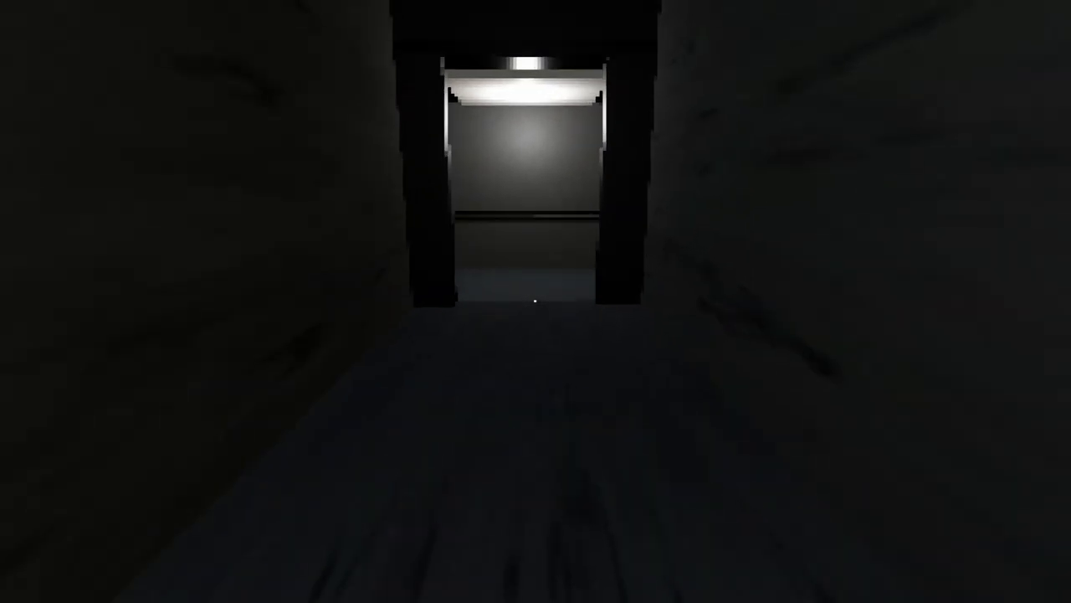
{"action": "mouse_move", "coordinate": [536, 301]}
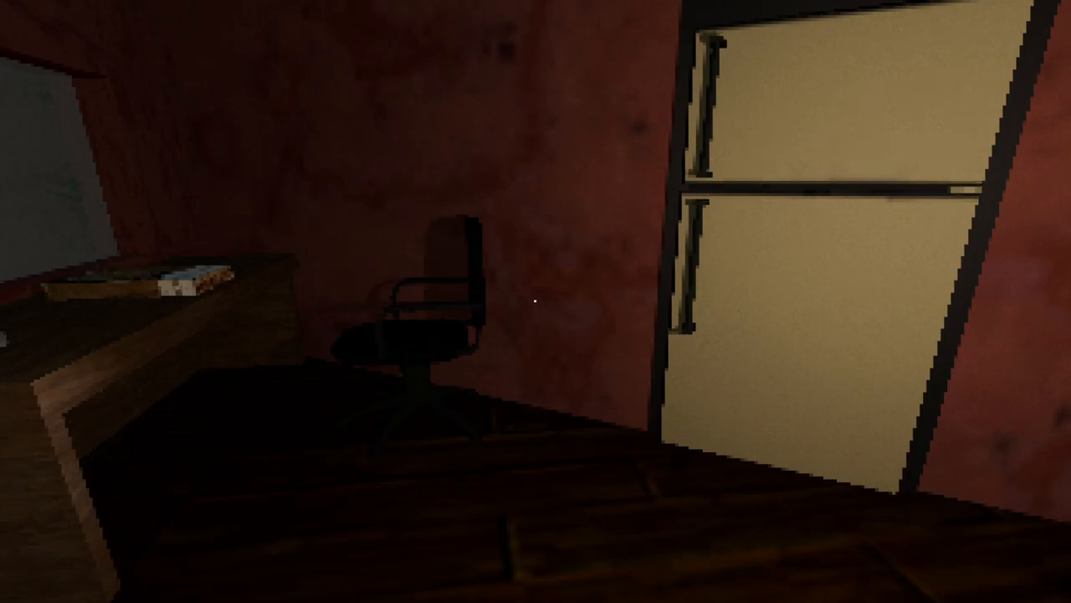
{"action": "mouse_move", "coordinate": [536, 301]}
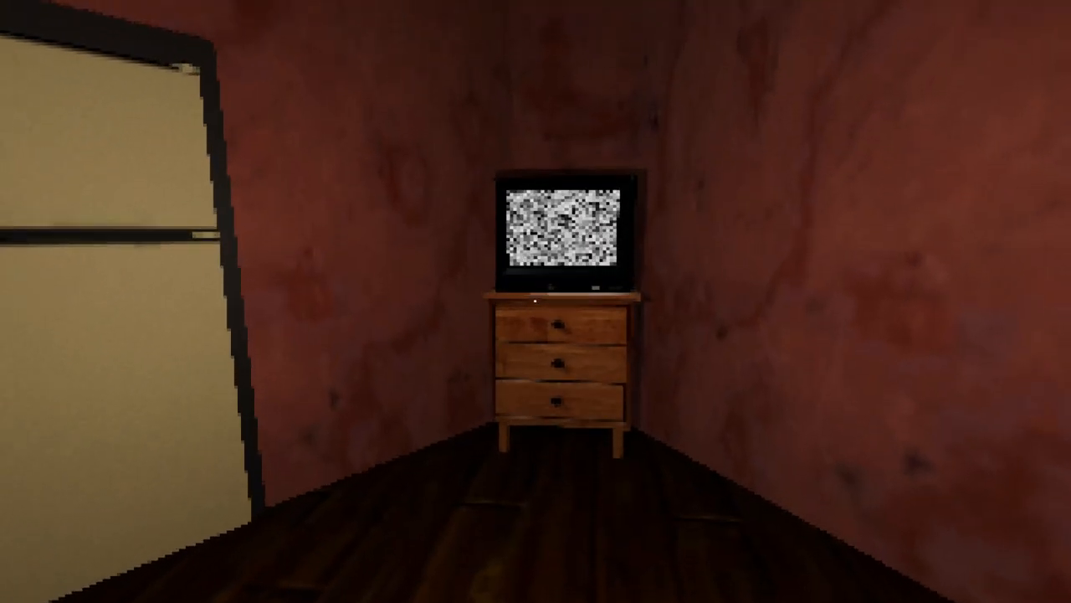